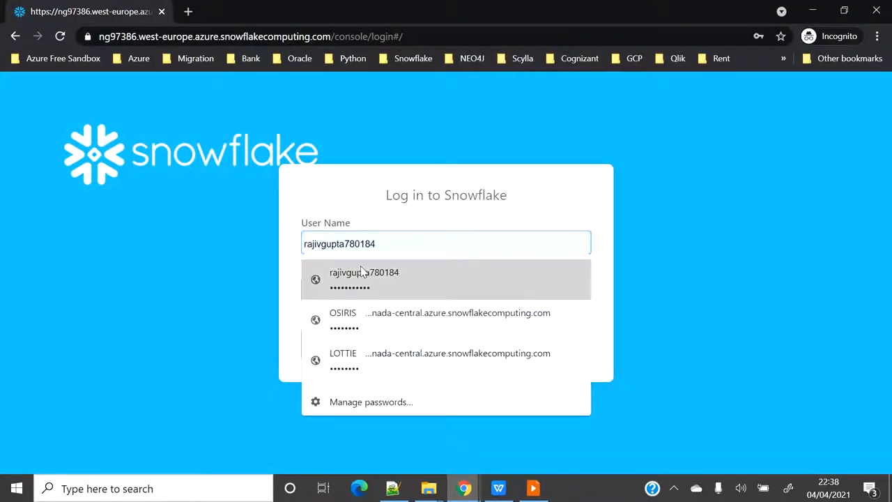
Log in with the saved username and approve the Duo push to finish signing in.
{"action": "left_click", "coordinate": [364, 278]}
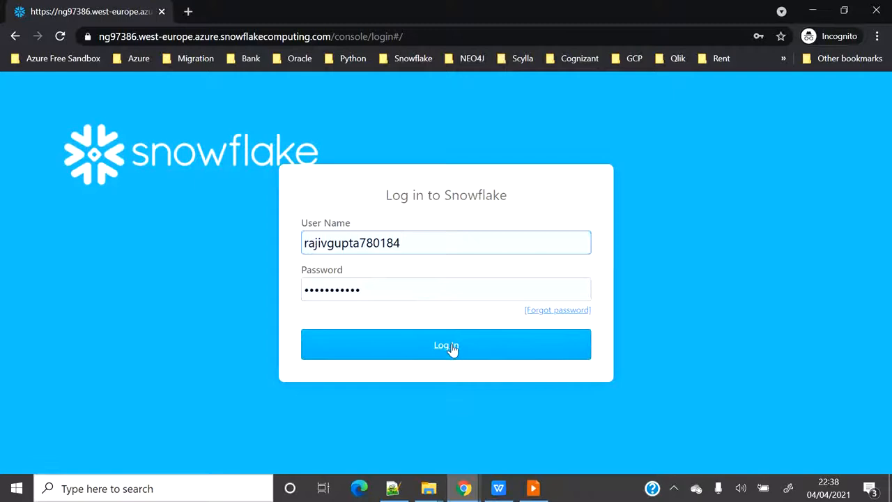
{"action": "left_click", "coordinate": [446, 344]}
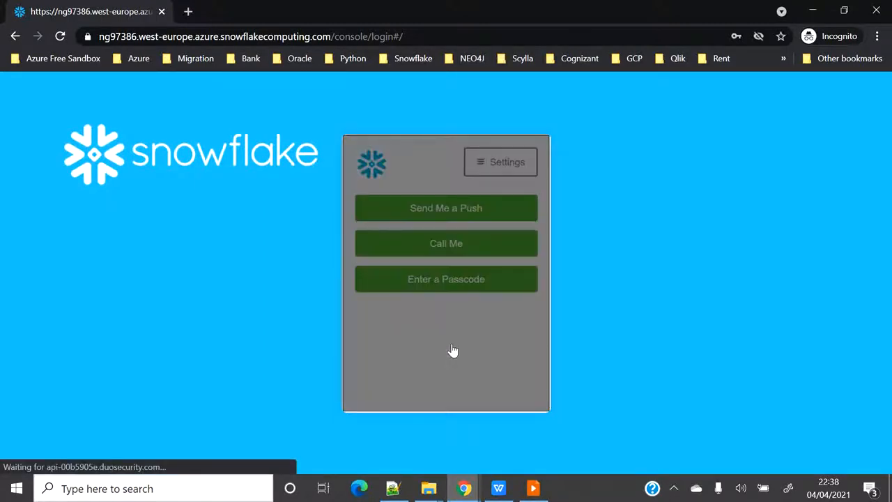
{"action": "left_click", "coordinate": [446, 208]}
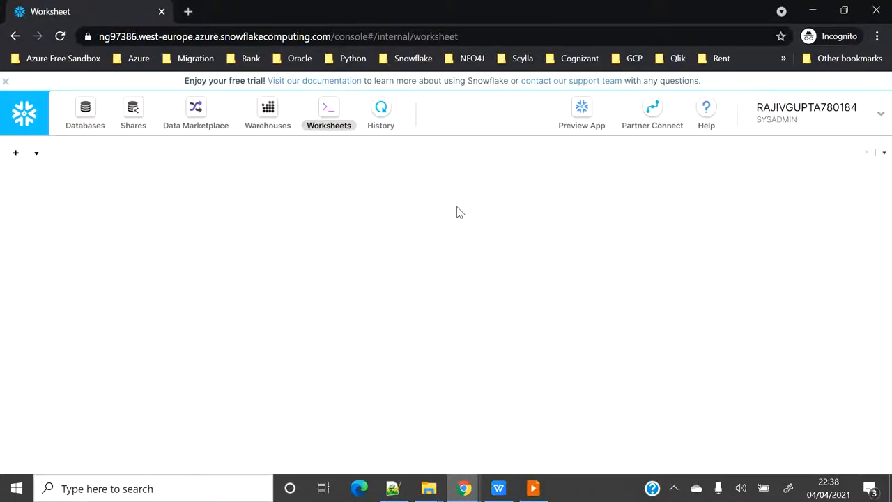
Launch the Snowsight Preview App from the worksheet's top bar in a new tab.
{"action": "left_click", "coordinate": [15, 152]}
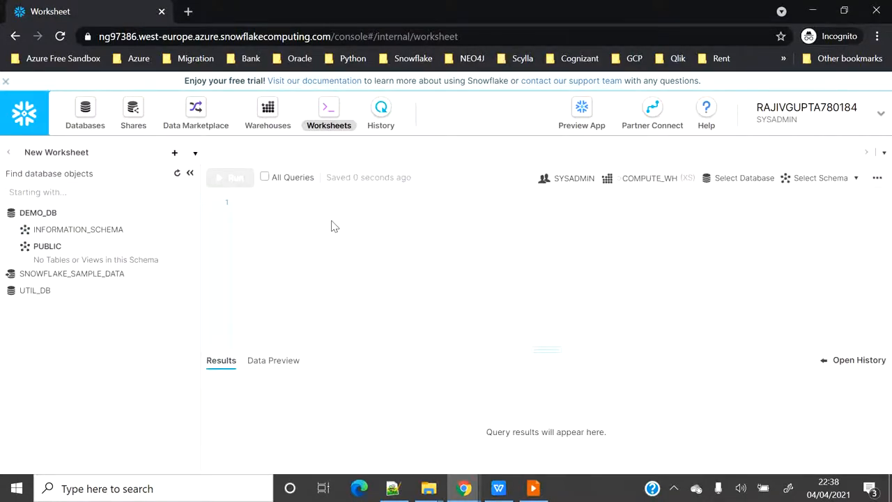
{"action": "mouse_move", "coordinate": [439, 294]}
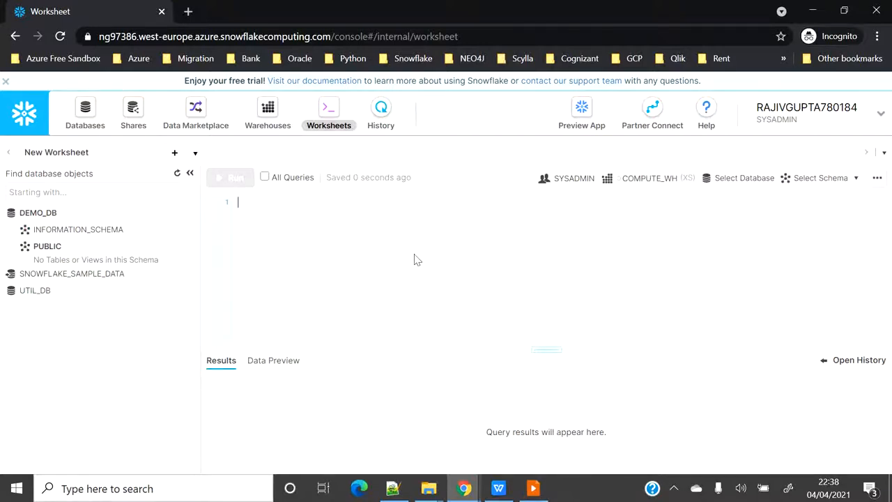
{"action": "mouse_move", "coordinate": [612, 230]}
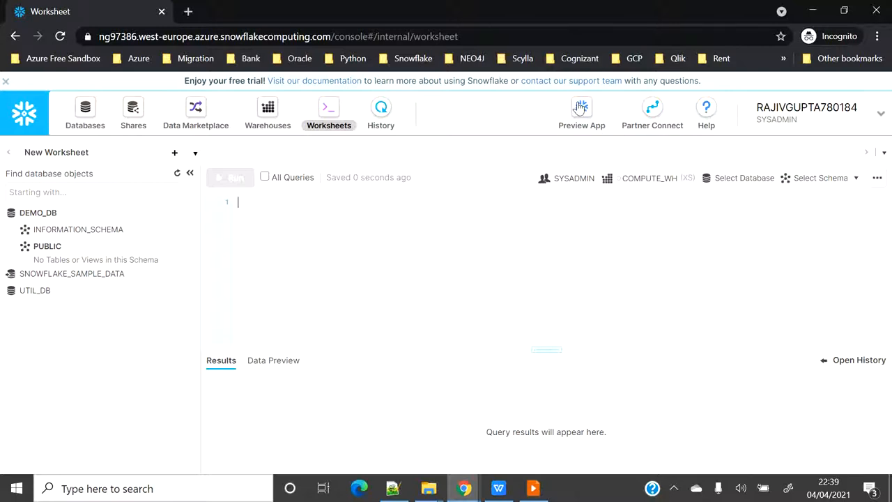
{"action": "left_click", "coordinate": [581, 106]}
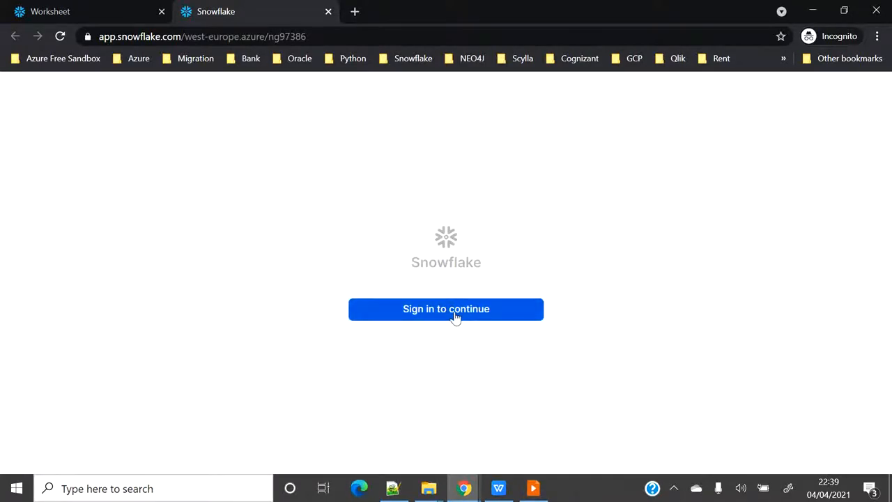
Sign in to Snowsight with the saved credentials to reach the recent worksheets list.
{"action": "left_click", "coordinate": [446, 309]}
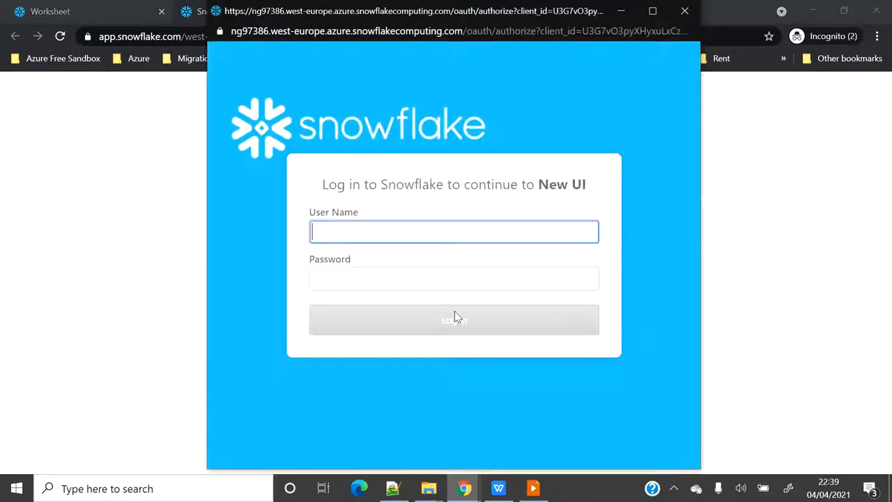
{"action": "left_click", "coordinate": [454, 231]}
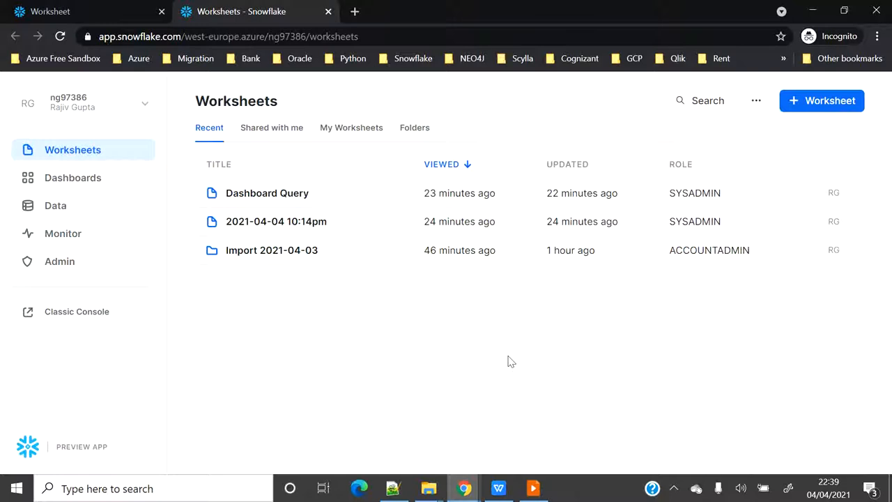
{"action": "mouse_move", "coordinate": [331, 78]}
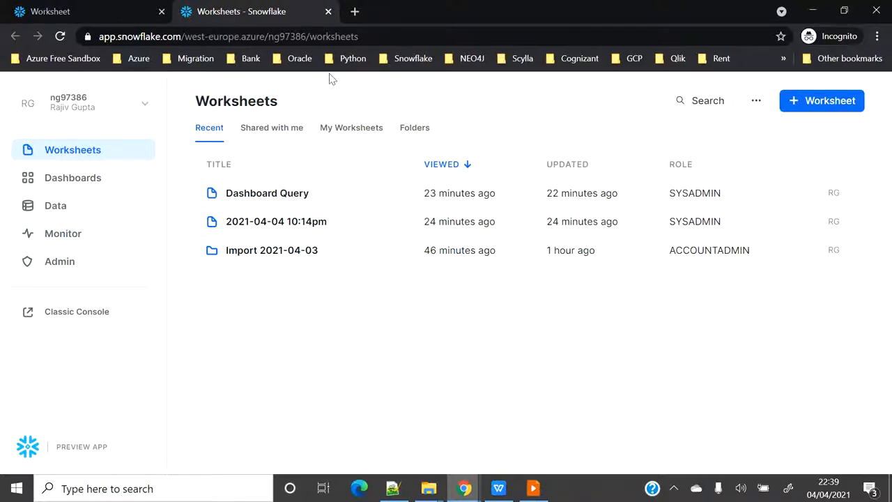
{"action": "mouse_move", "coordinate": [694, 159]}
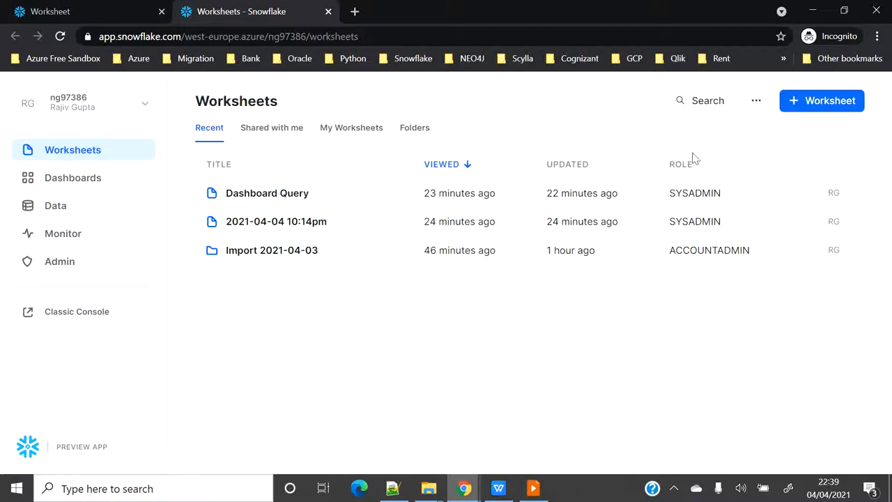
{"action": "mouse_move", "coordinate": [617, 173]}
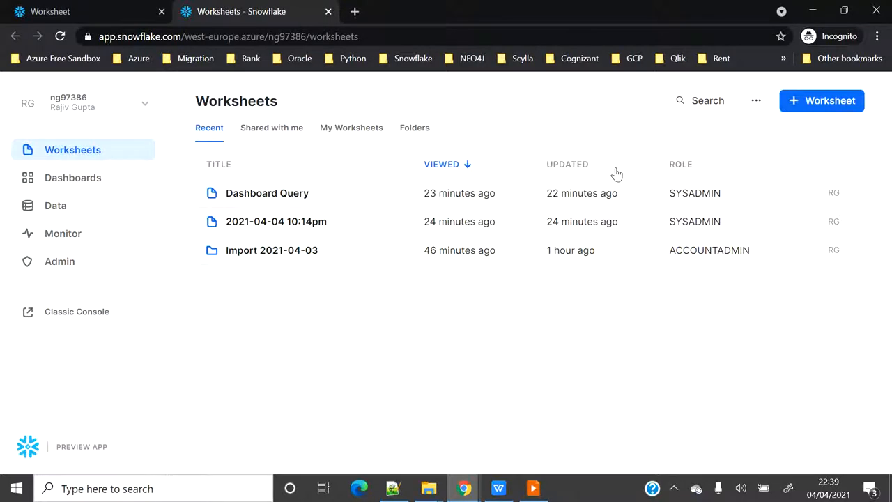
{"action": "mouse_move", "coordinate": [506, 109]}
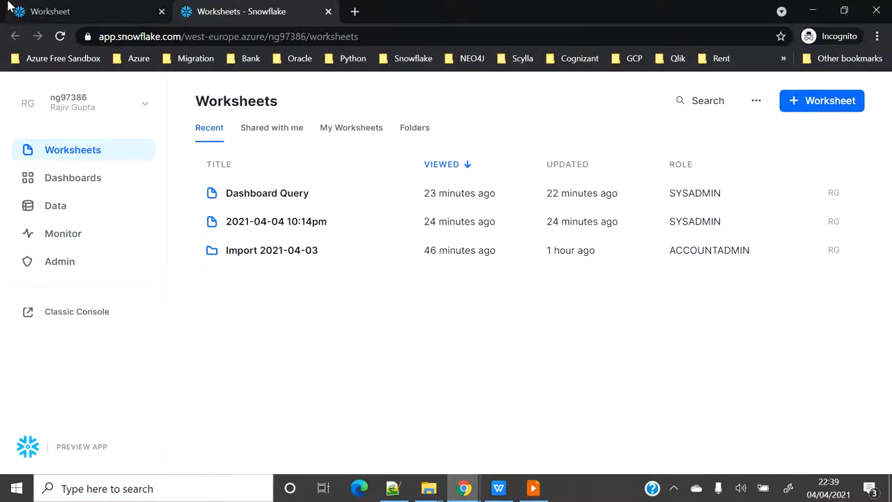
Visit Dashboards, Data, Marketplace, Monitor and Admin Settings from the left sidebar.
{"action": "left_click", "coordinate": [240, 11]}
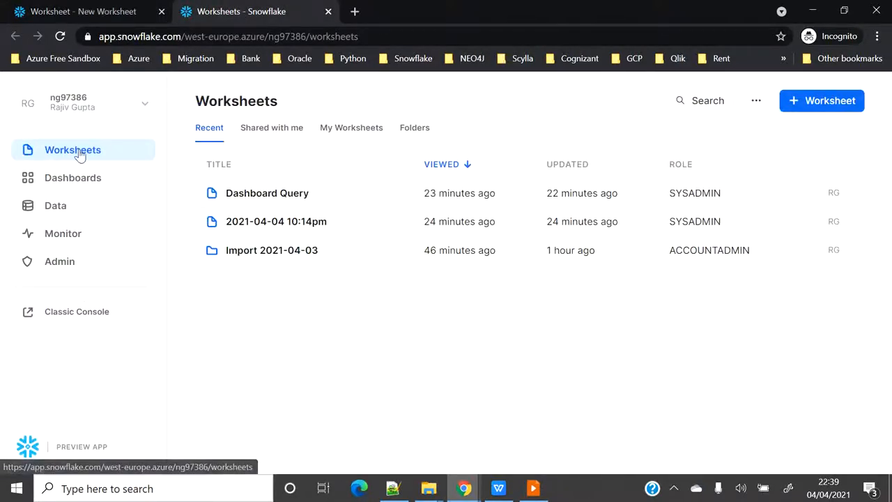
{"action": "mouse_move", "coordinate": [81, 182]}
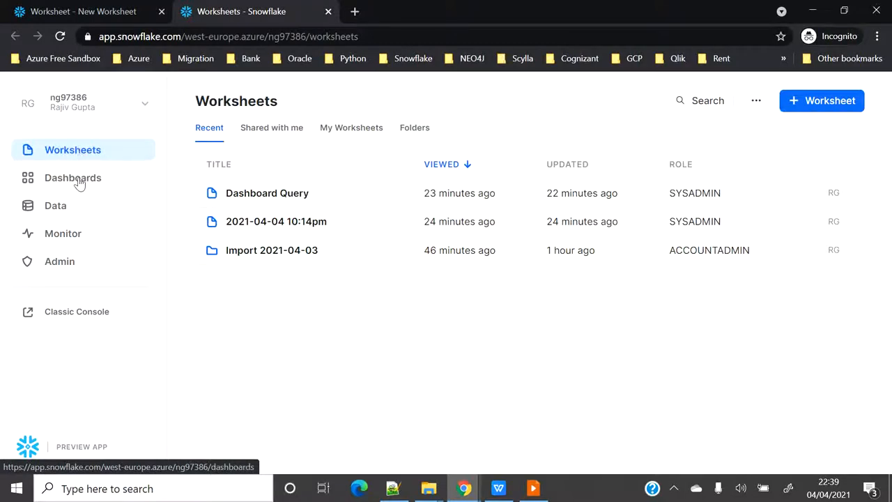
{"action": "left_click", "coordinate": [73, 178]}
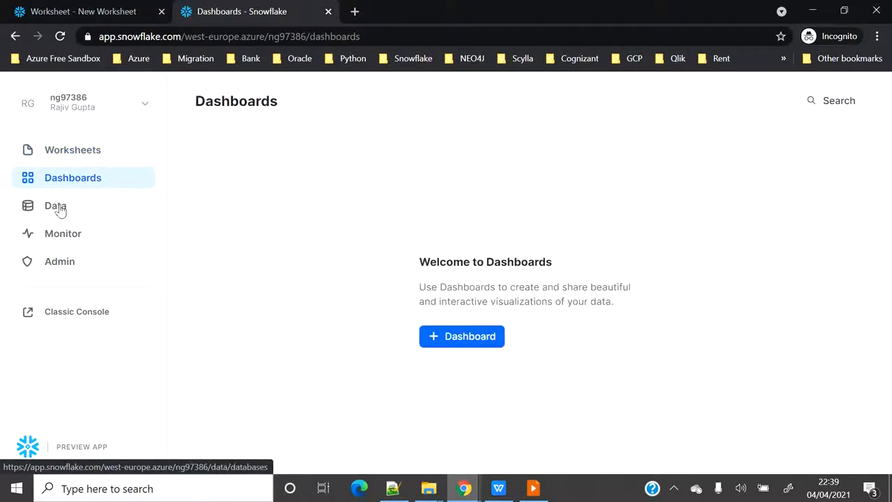
{"action": "left_click", "coordinate": [56, 206]}
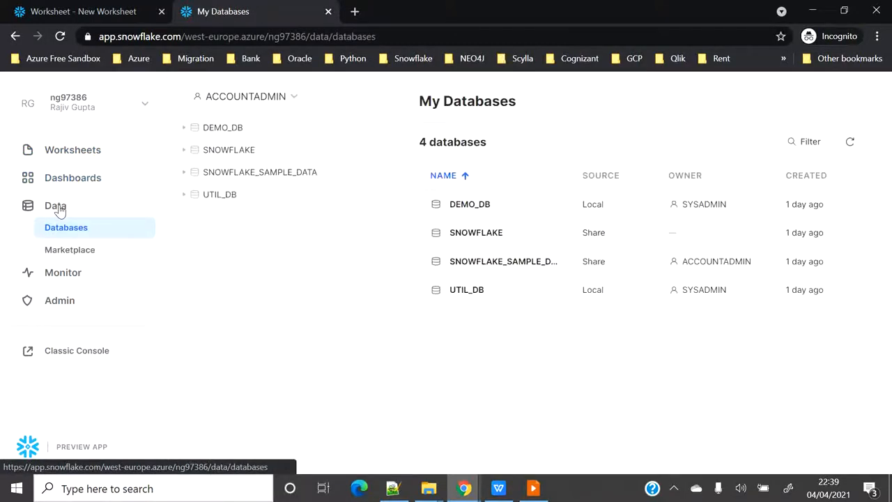
{"action": "mouse_move", "coordinate": [76, 250]}
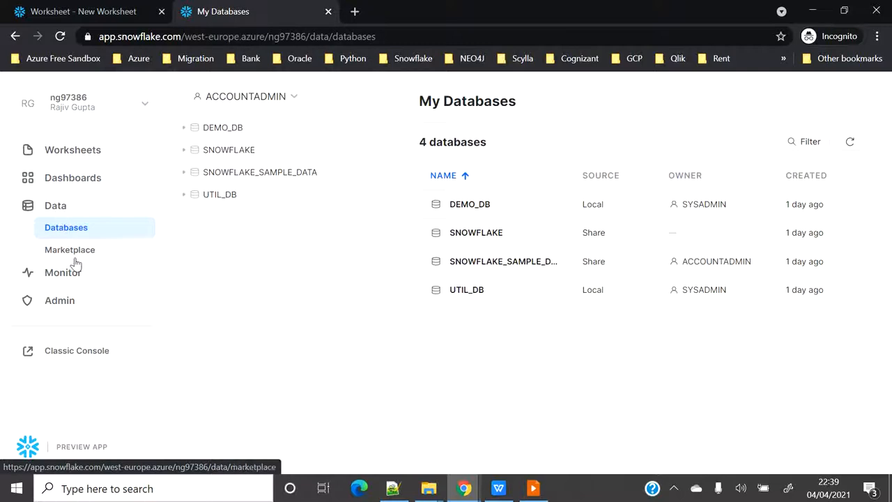
{"action": "left_click", "coordinate": [70, 250]}
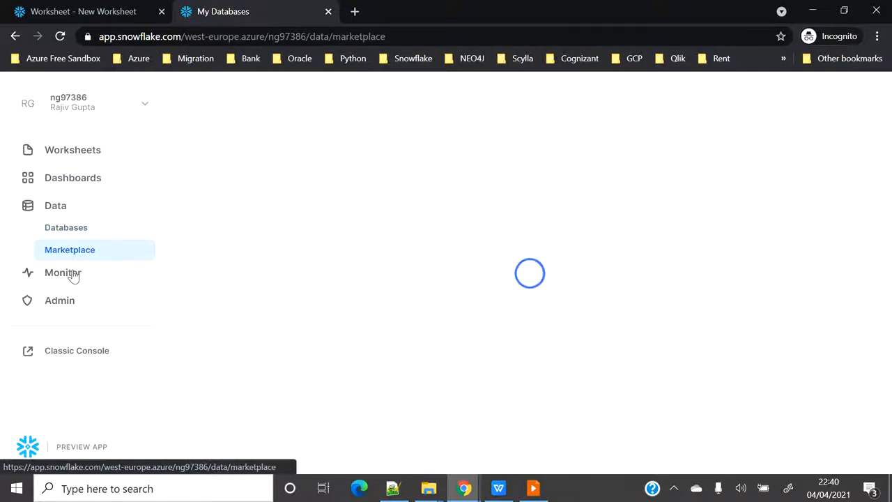
{"action": "left_click", "coordinate": [63, 272]}
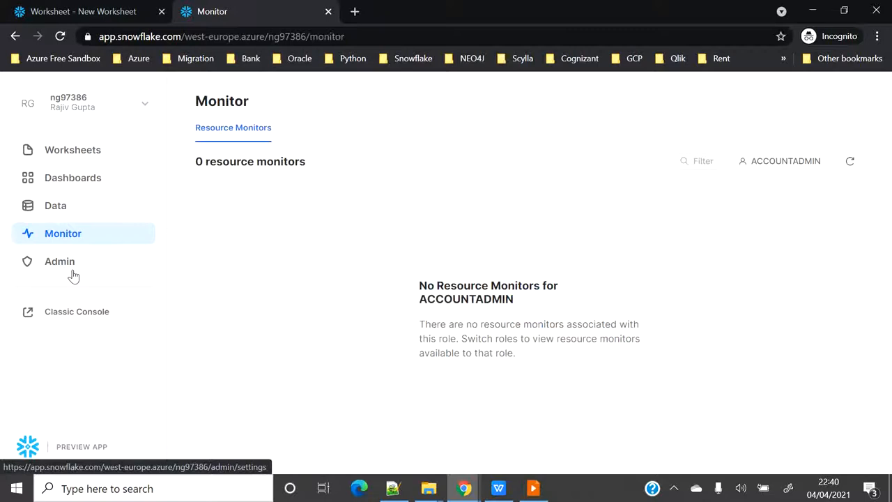
{"action": "mouse_move", "coordinate": [70, 270]}
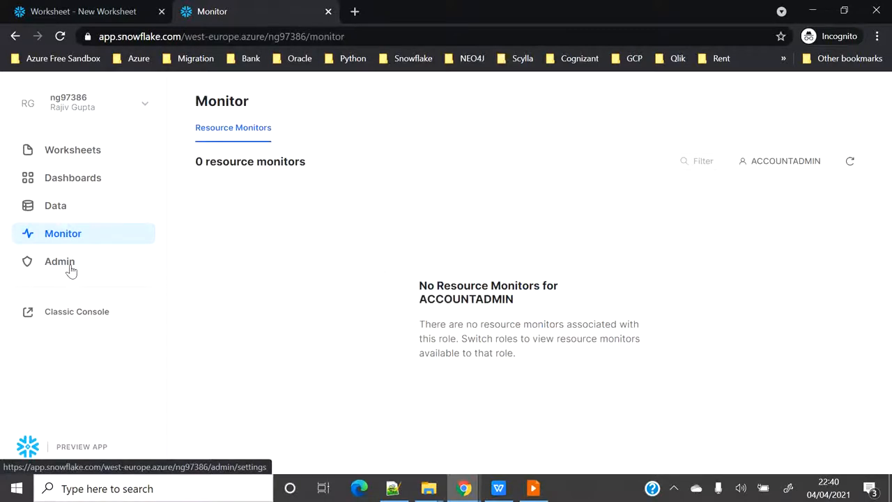
{"action": "left_click", "coordinate": [59, 262]}
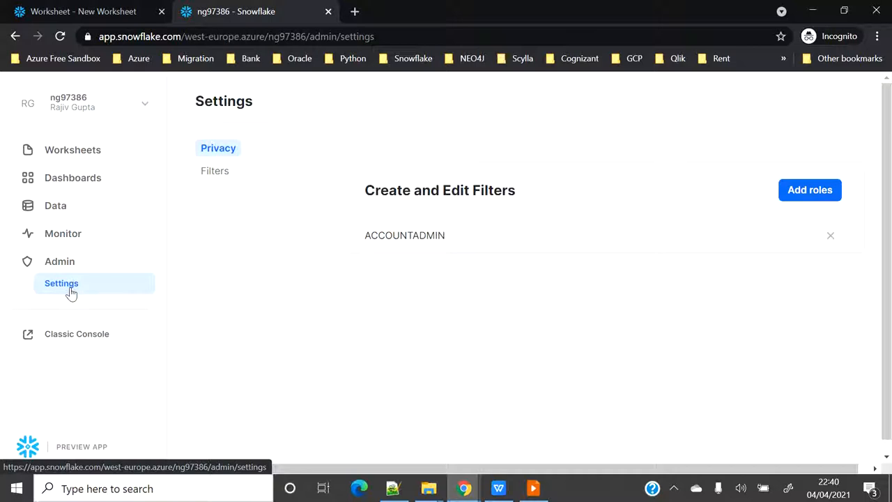
{"action": "mouse_move", "coordinate": [74, 178]}
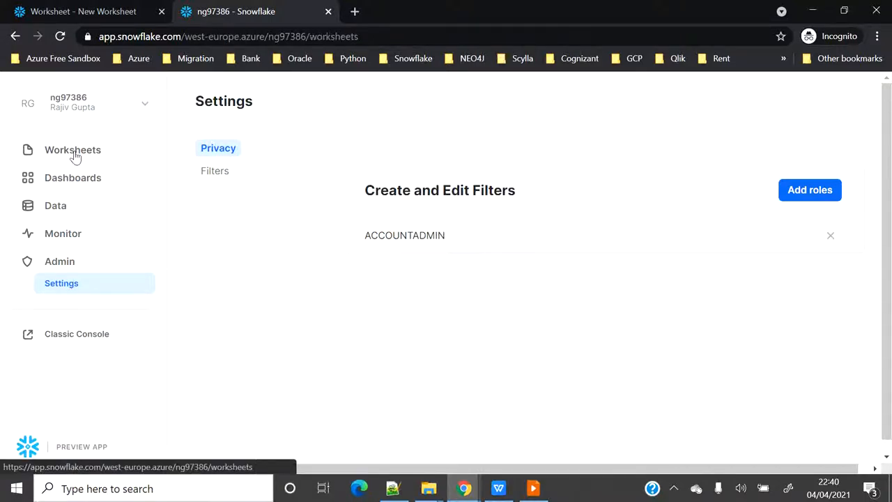
Open the Dashboard Query worksheet, select the order status chart query and rerun it.
{"action": "left_click", "coordinate": [72, 150]}
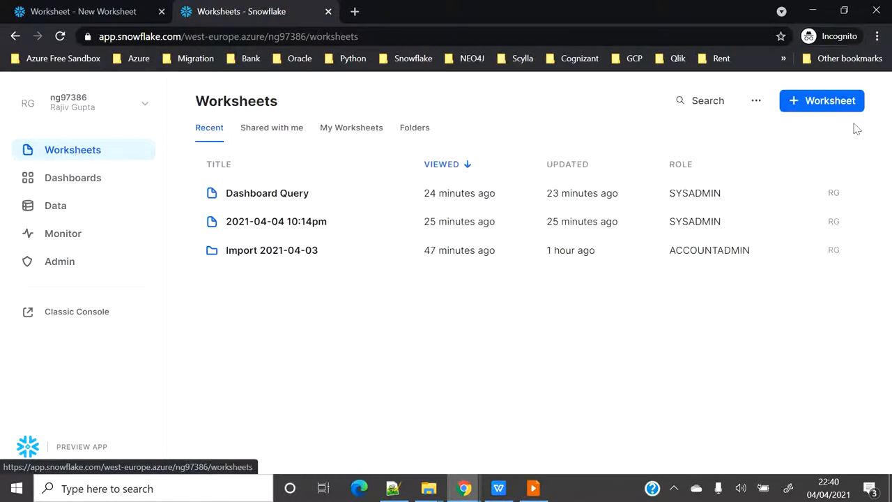
{"action": "mouse_move", "coordinate": [283, 197]}
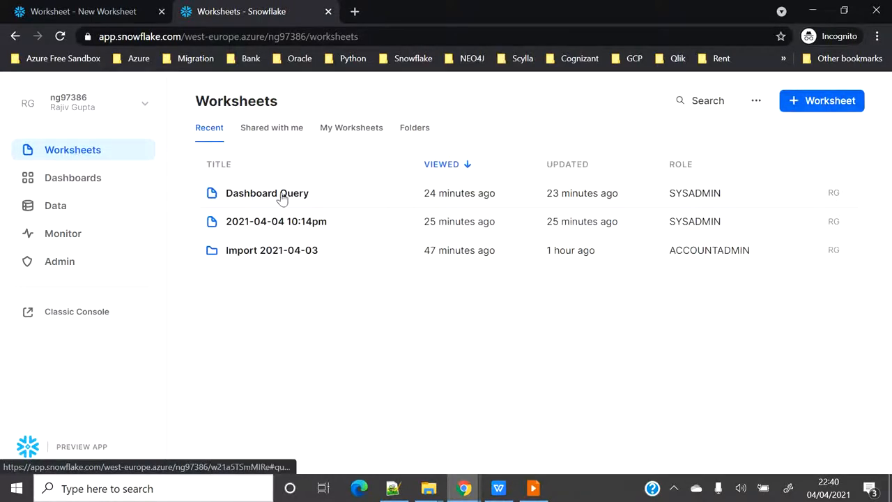
{"action": "left_click", "coordinate": [267, 192]}
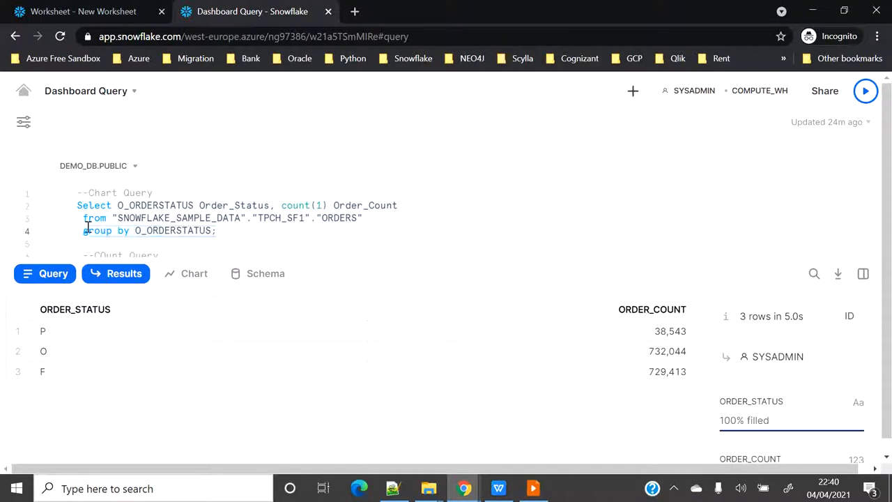
{"action": "left_click_drag", "start_coordinate": [77, 205], "coordinate": [237, 232]}
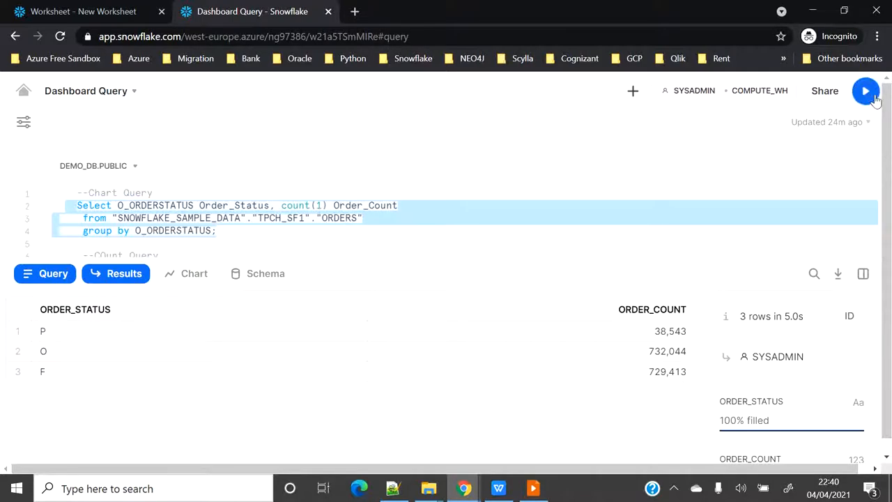
{"action": "left_click", "coordinate": [882, 91]}
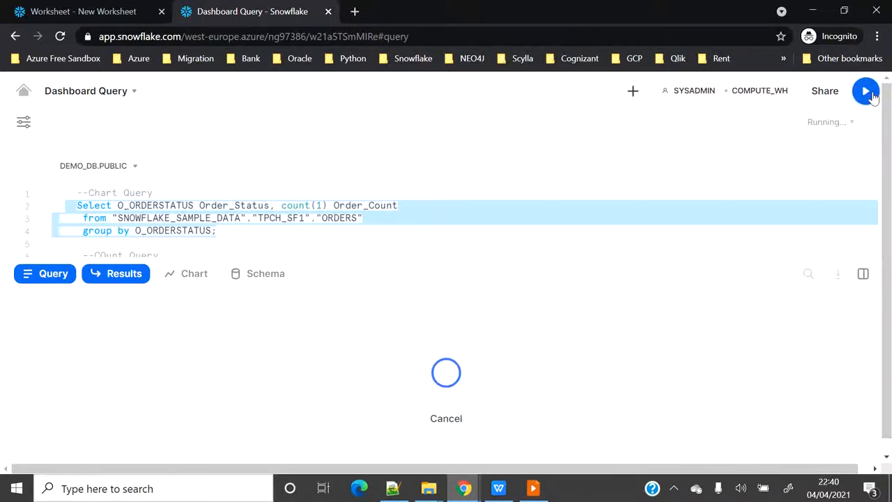
{"action": "left_click", "coordinate": [867, 90]}
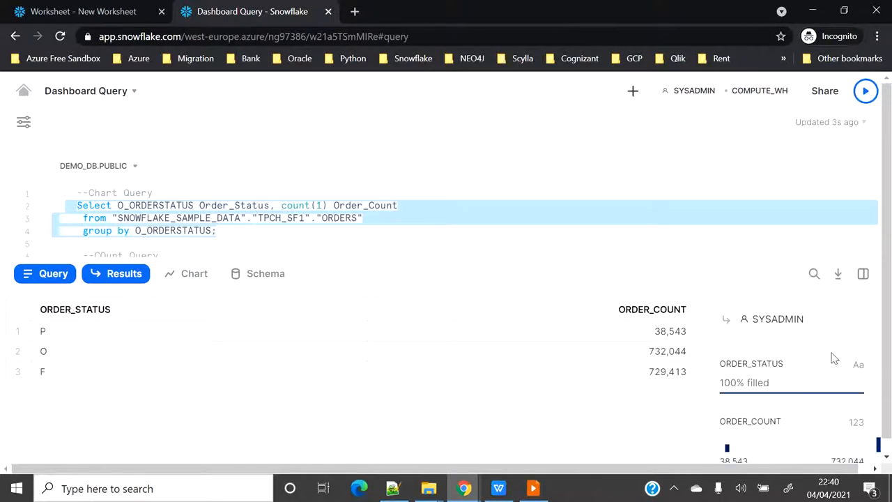
{"action": "scroll", "scroll_direction": "down", "scroll_amount": 3}
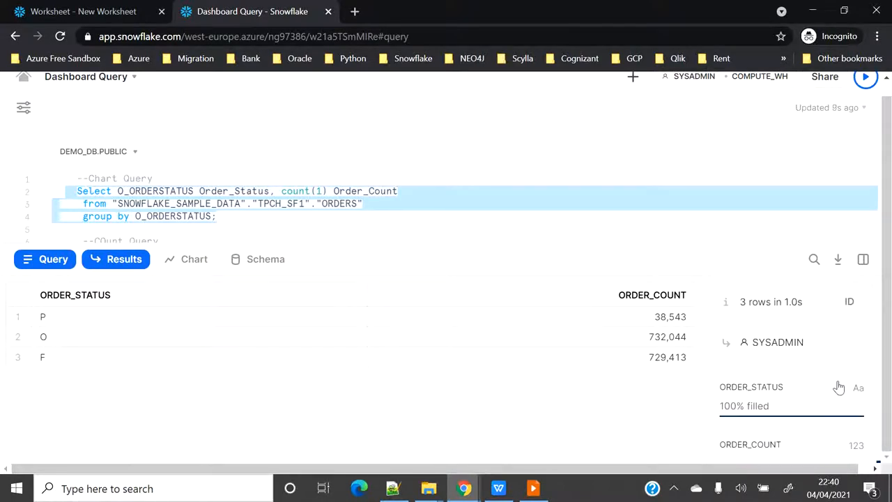
Switch the worksheet context to the SNOWFLAKE_SAMPLE_DATA database and TPCH_SF1 schema.
{"action": "left_click", "coordinate": [75, 295]}
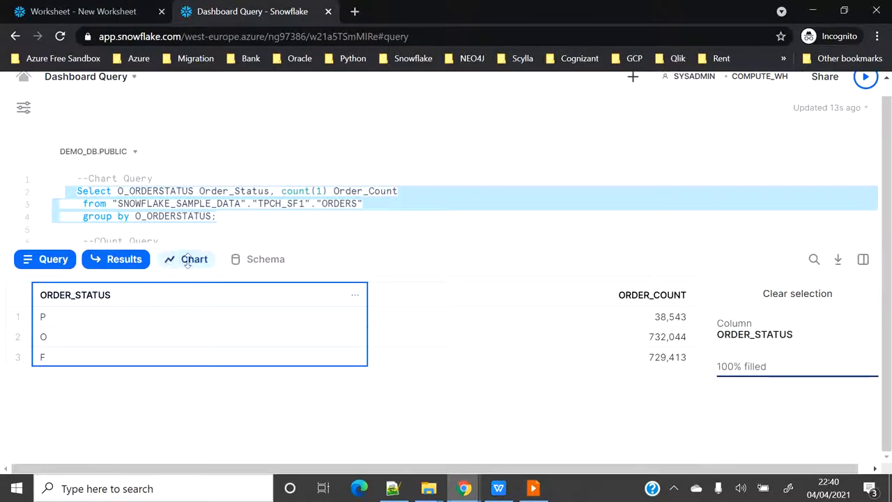
{"action": "left_click", "coordinate": [265, 259]}
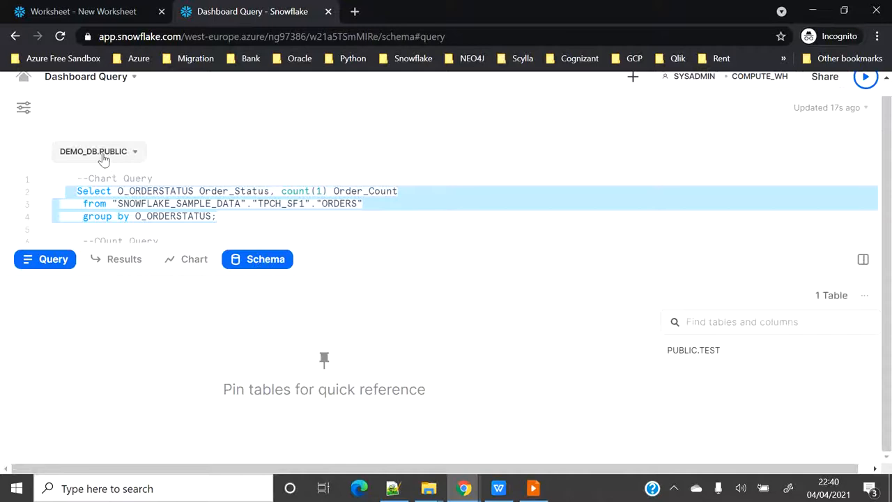
{"action": "left_click", "coordinate": [98, 151]}
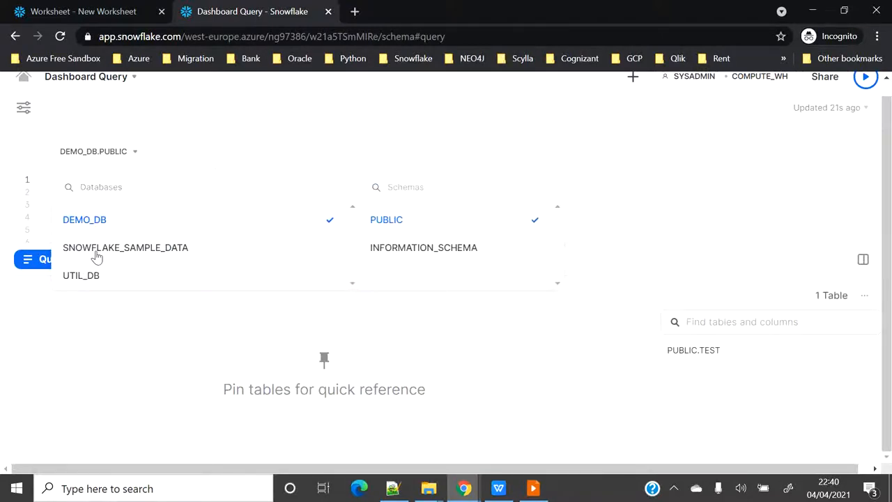
{"action": "left_click", "coordinate": [126, 248]}
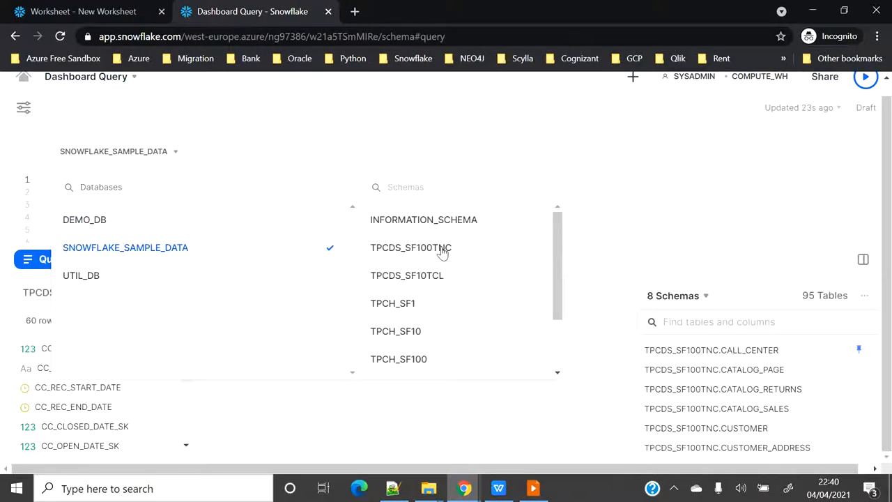
{"action": "left_click", "coordinate": [393, 304]}
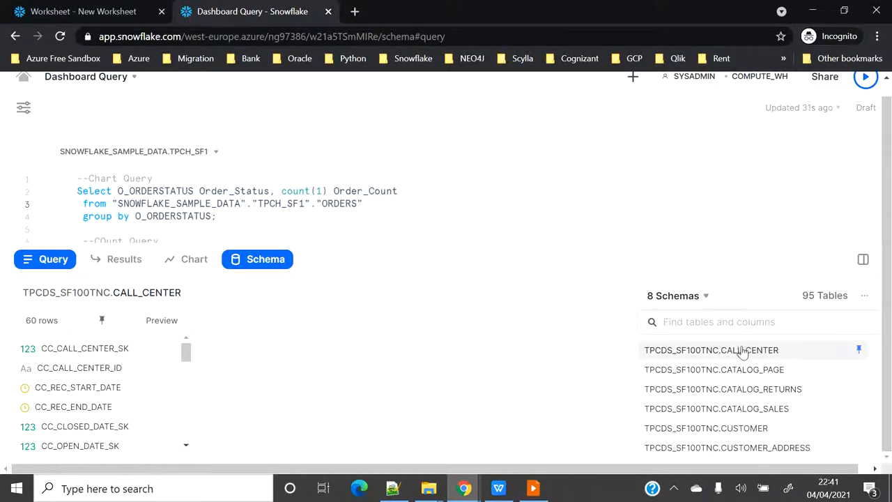
Expand CATALOG_RETURNS and CATALOG_SALES, then preview sample rows of CATALOG_SALES.
{"action": "scroll", "scroll_direction": "down", "scroll_amount": 3}
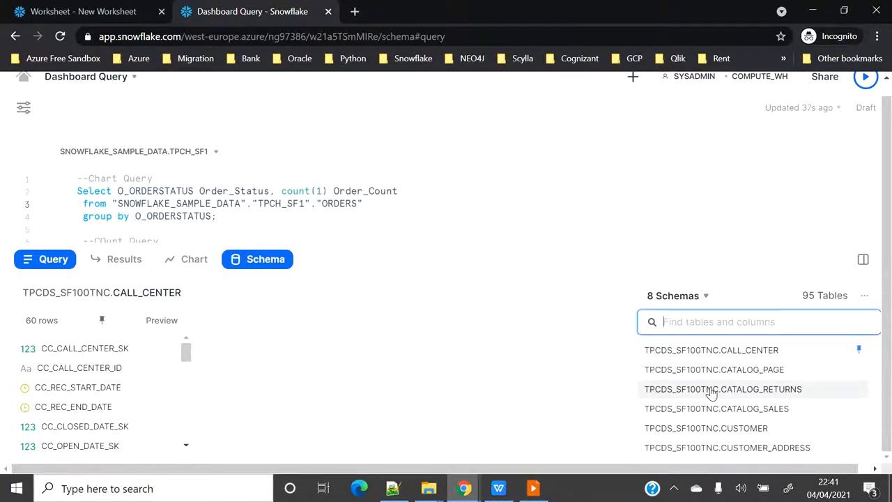
{"action": "left_click", "coordinate": [722, 389]}
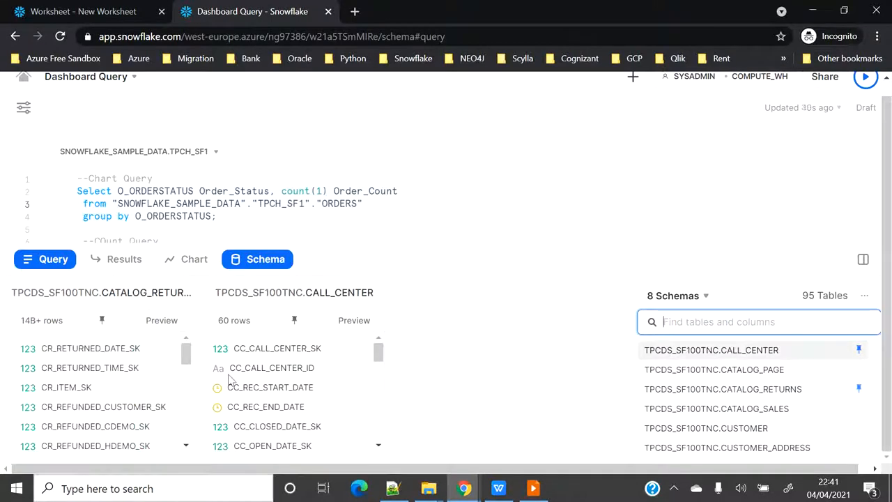
{"action": "left_click", "coordinate": [716, 409]}
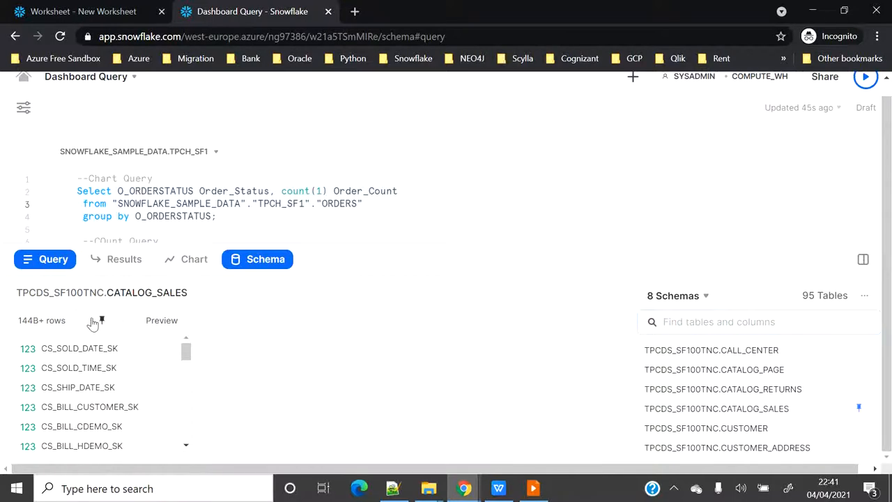
{"action": "mouse_move", "coordinate": [157, 327]}
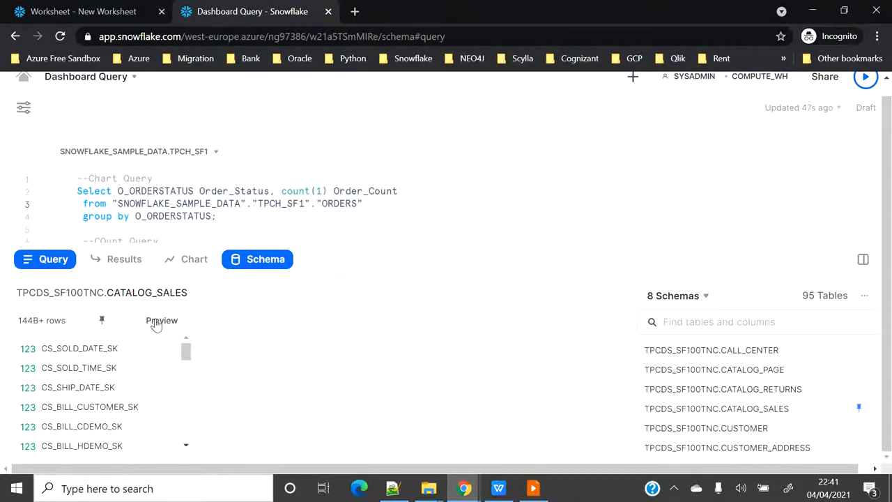
{"action": "left_click", "coordinate": [162, 321]}
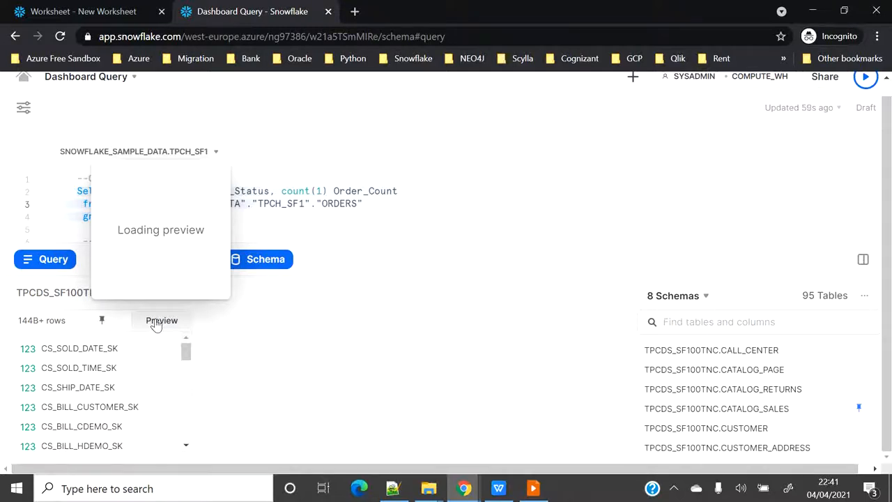
{"action": "mouse_move", "coordinate": [390, 359]}
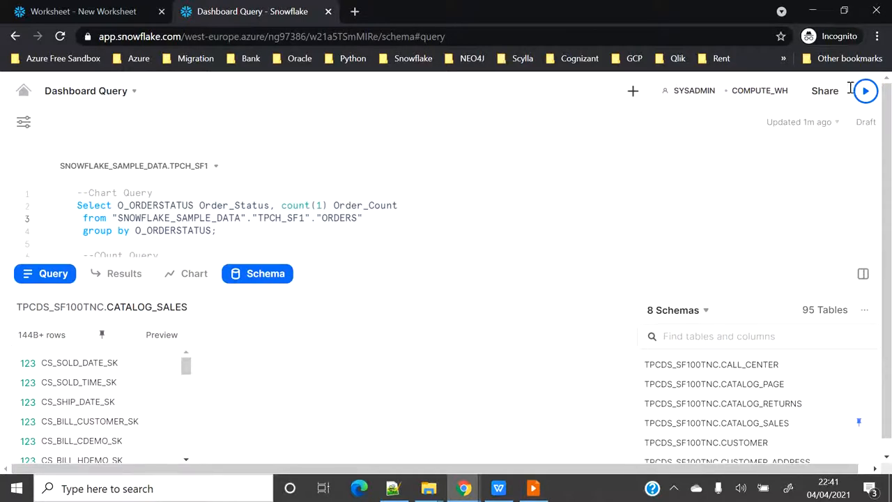
{"action": "left_click", "coordinate": [759, 91]}
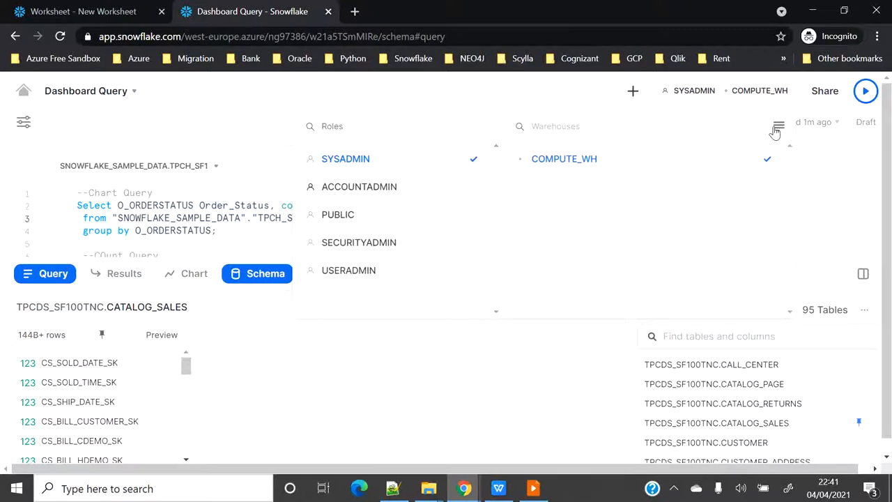
{"action": "left_click", "coordinate": [563, 159]}
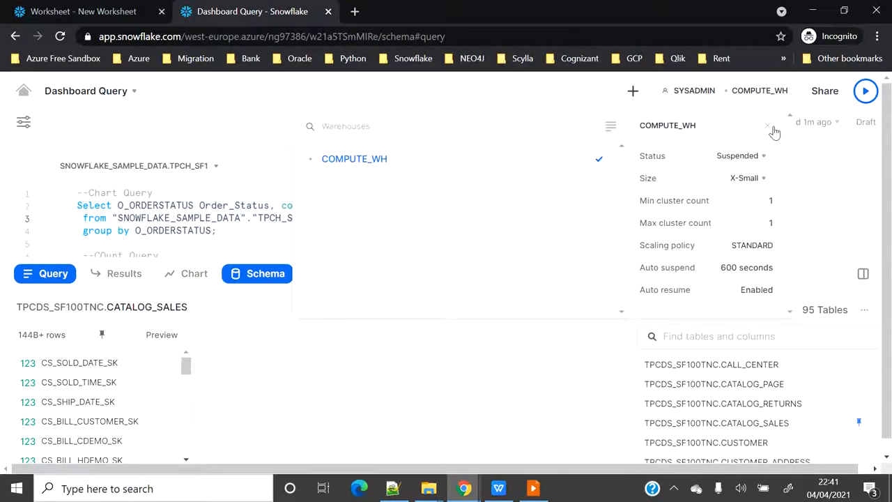
{"action": "mouse_move", "coordinate": [766, 156]}
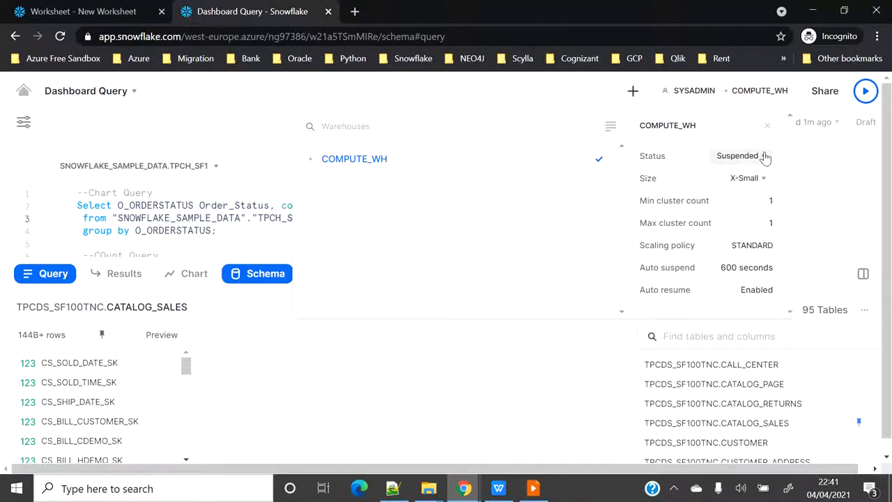
{"action": "mouse_move", "coordinate": [778, 170]}
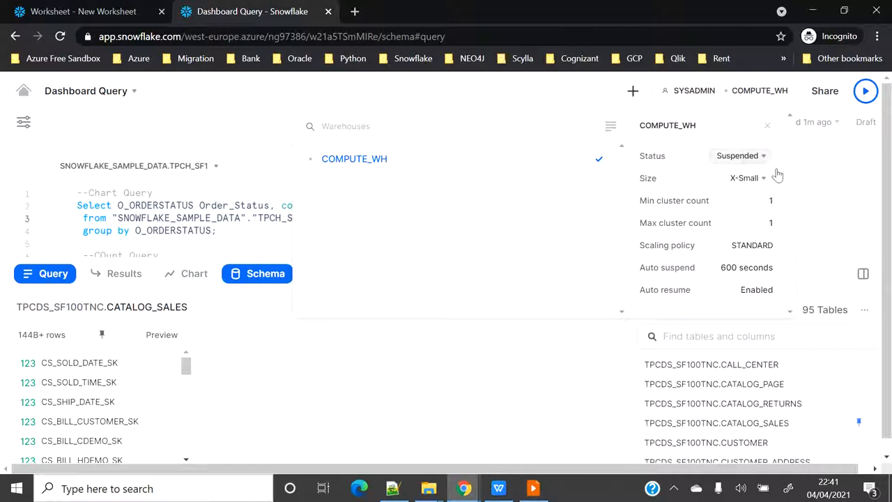
{"action": "left_click", "coordinate": [747, 179]}
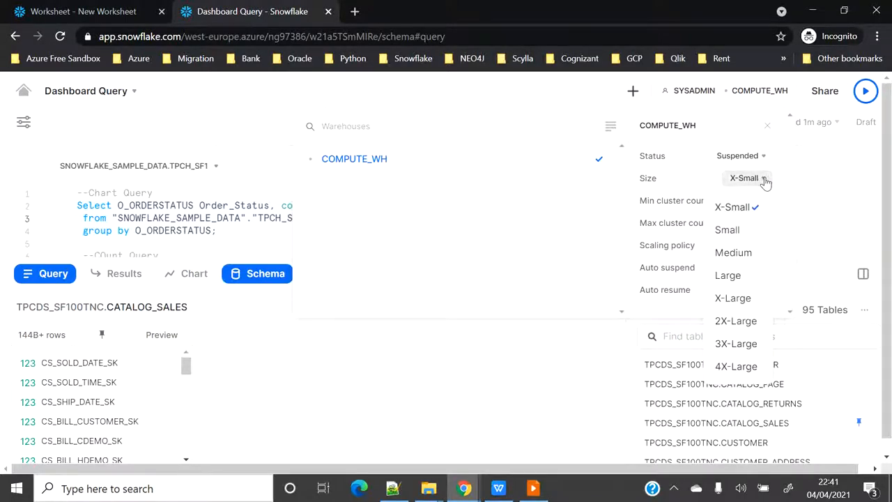
{"action": "mouse_move", "coordinate": [728, 230]}
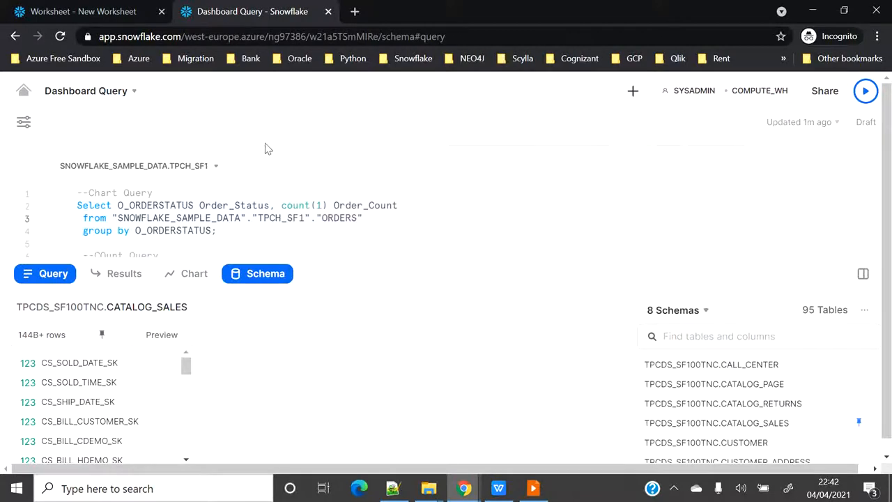
{"action": "mouse_move", "coordinate": [569, 142]}
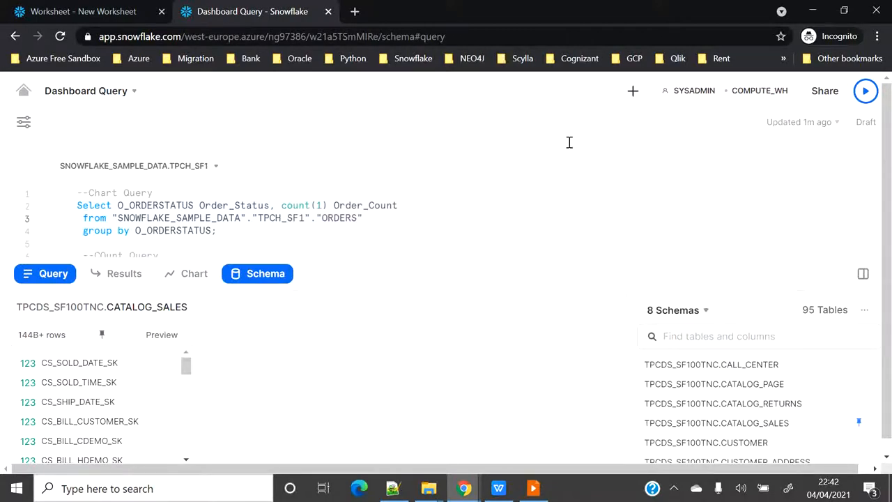
{"action": "mouse_move", "coordinate": [836, 126]}
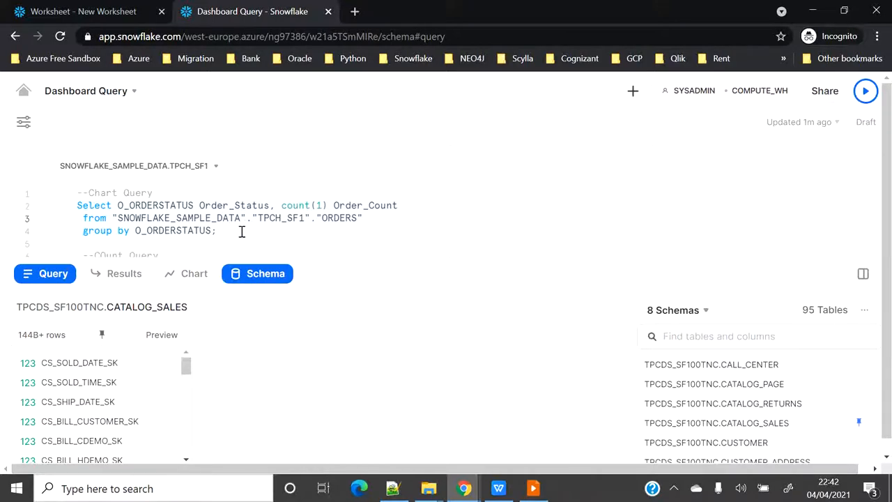
Select the three lines of the count query and bring up the Share dialog.
{"action": "left_click_drag", "start_coordinate": [78, 205], "coordinate": [216, 231]}
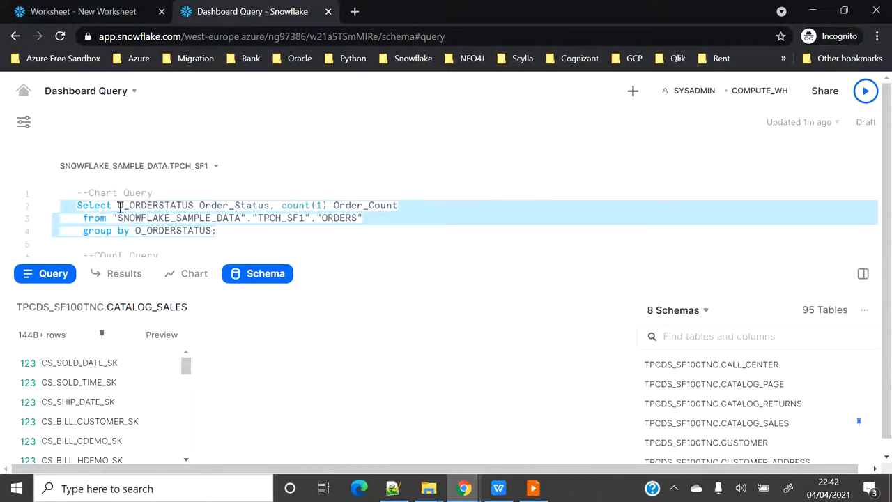
{"action": "left_click", "coordinate": [825, 90]}
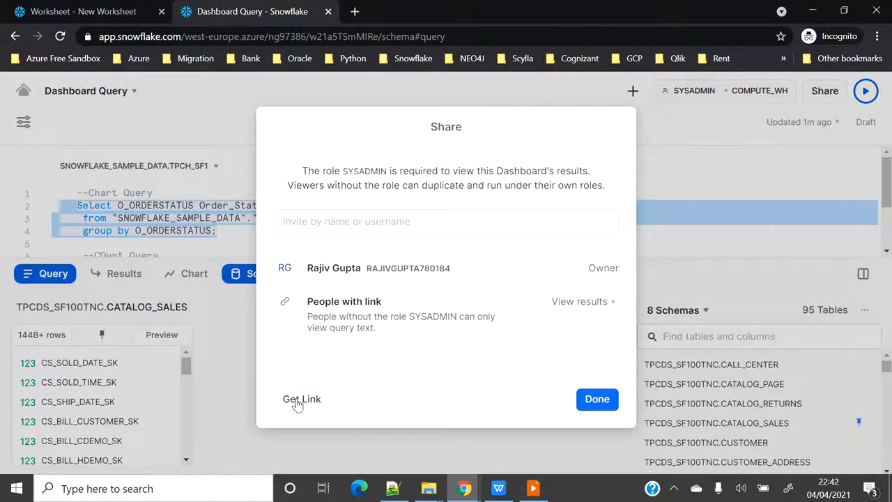
Get a shareable link to the Dashboard Query and close the Share dialog unchanged.
{"action": "left_click", "coordinate": [301, 399]}
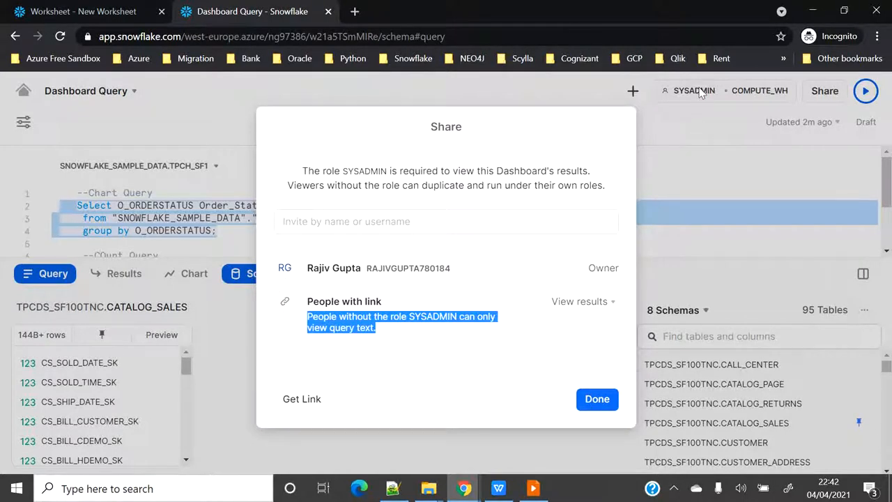
{"action": "mouse_move", "coordinate": [489, 320]}
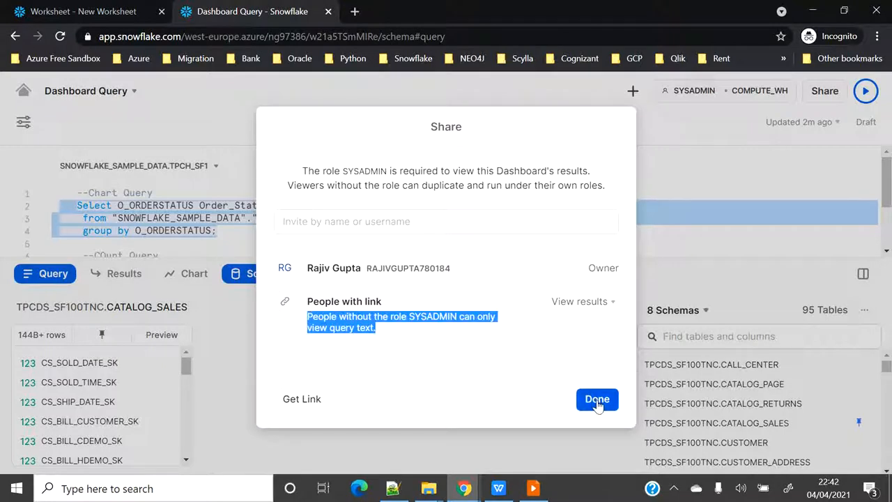
{"action": "left_click", "coordinate": [596, 399]}
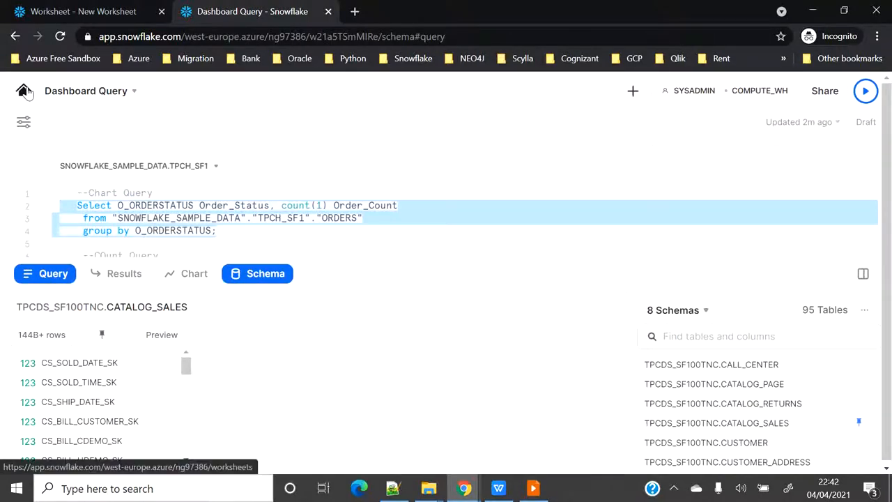
Return to the Dashboards page and start a new dashboard.
{"action": "left_click", "coordinate": [24, 90]}
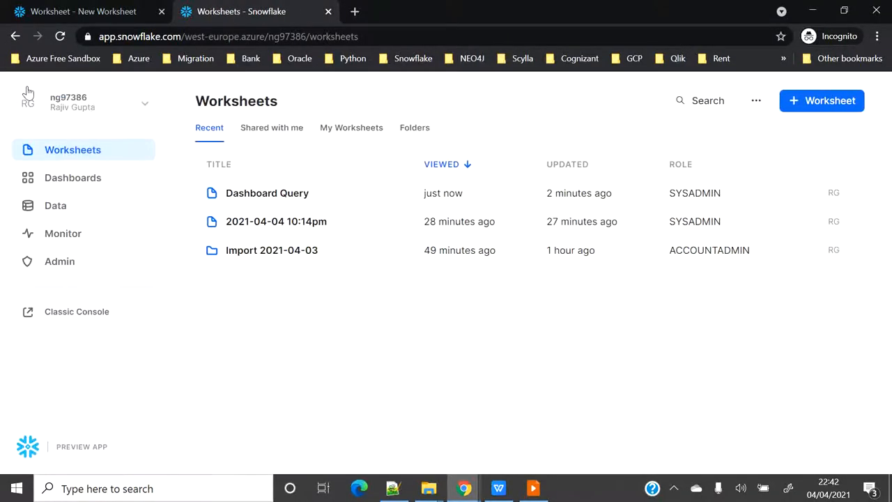
{"action": "left_click", "coordinate": [72, 178]}
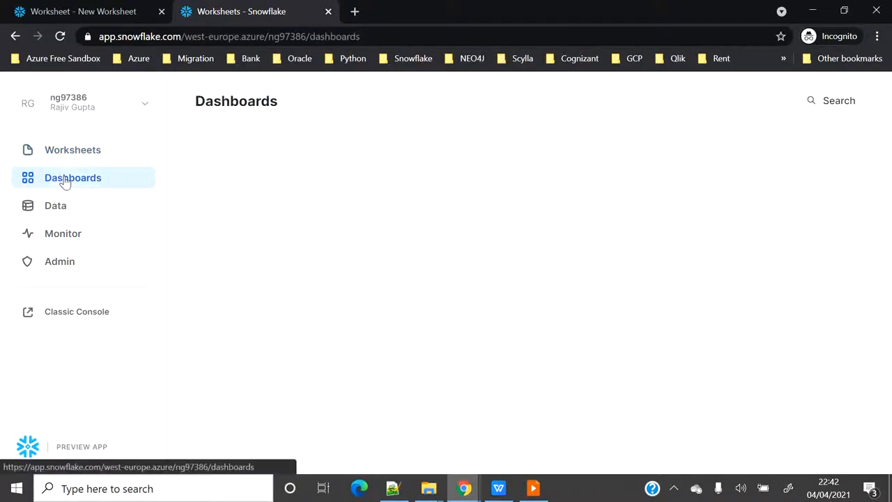
{"action": "left_click", "coordinate": [73, 179]}
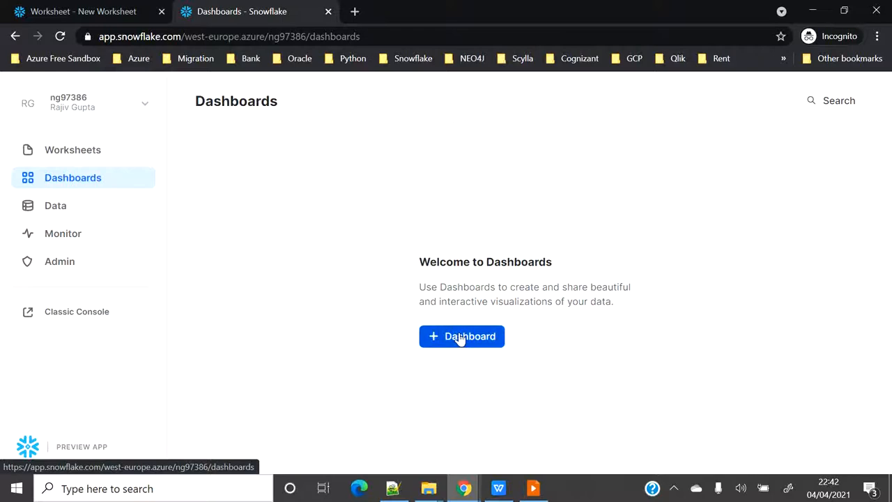
{"action": "left_click", "coordinate": [462, 336]}
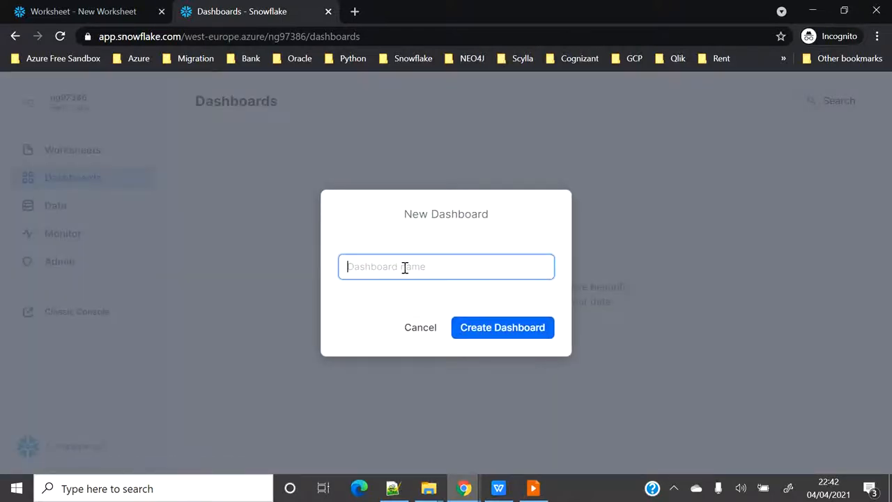
Name the dashboard 'Rajiv's Dashboard' and create it.
{"action": "type", "text": "Rajiv"}
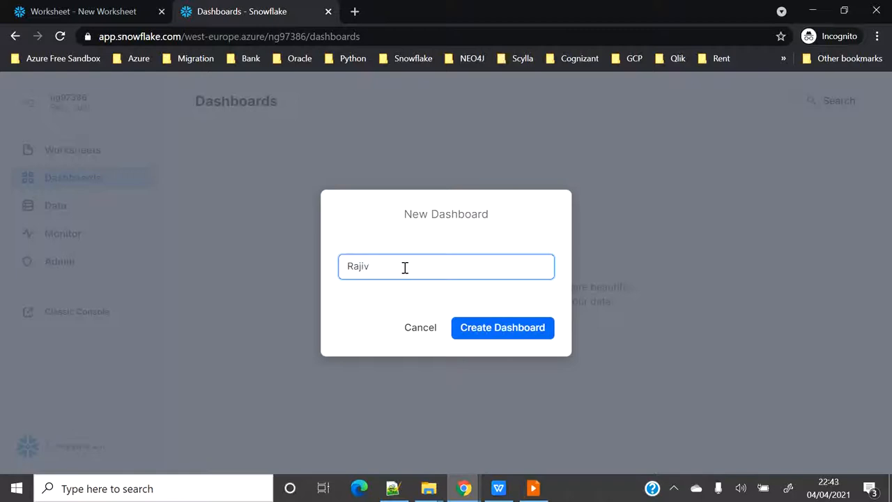
{"action": "type", "text": "'s Dashbo"}
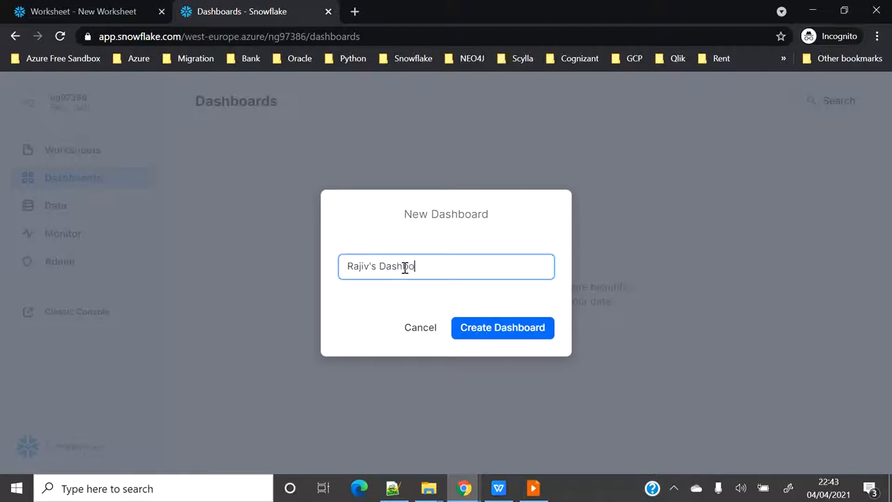
{"action": "left_click", "coordinate": [502, 327]}
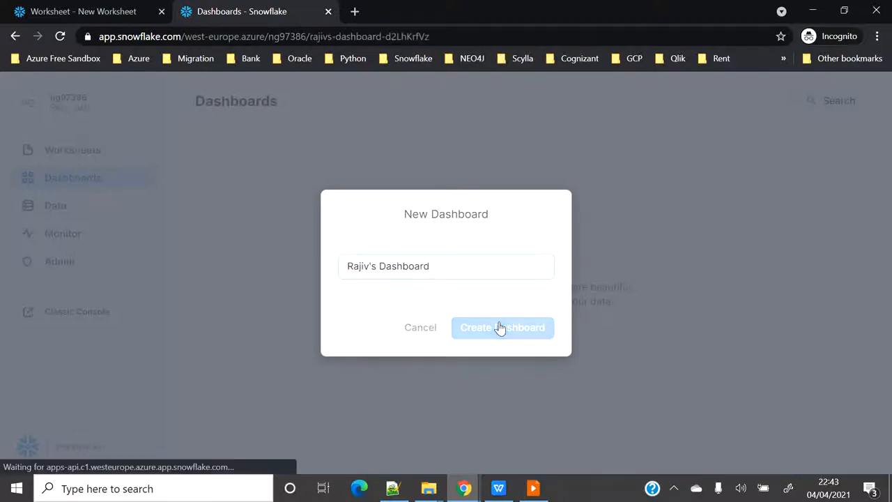
{"action": "left_click", "coordinate": [502, 328]}
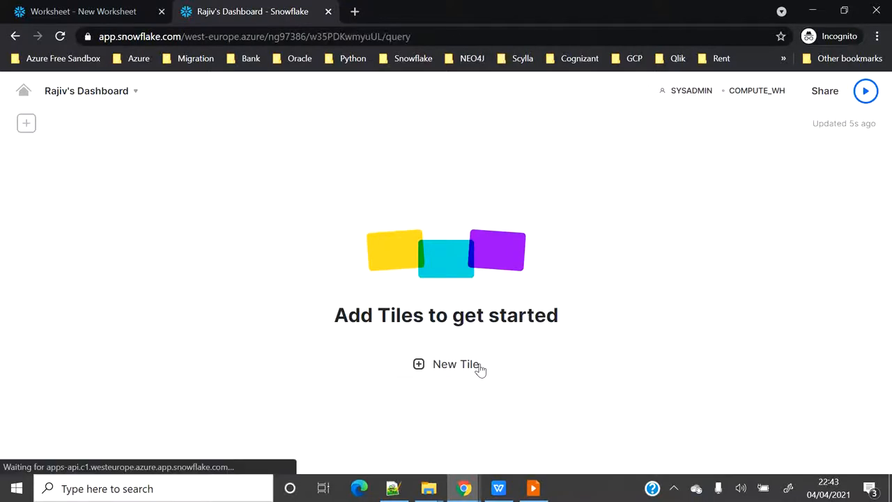
Add a new tile with the order status count query and run it for statuses P, O and F.
{"action": "left_click", "coordinate": [446, 364]}
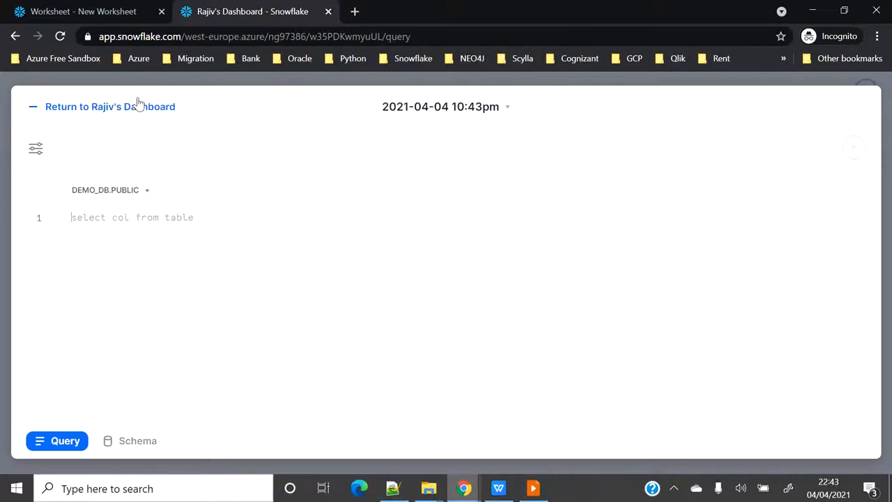
{"action": "left_click", "coordinate": [108, 106]}
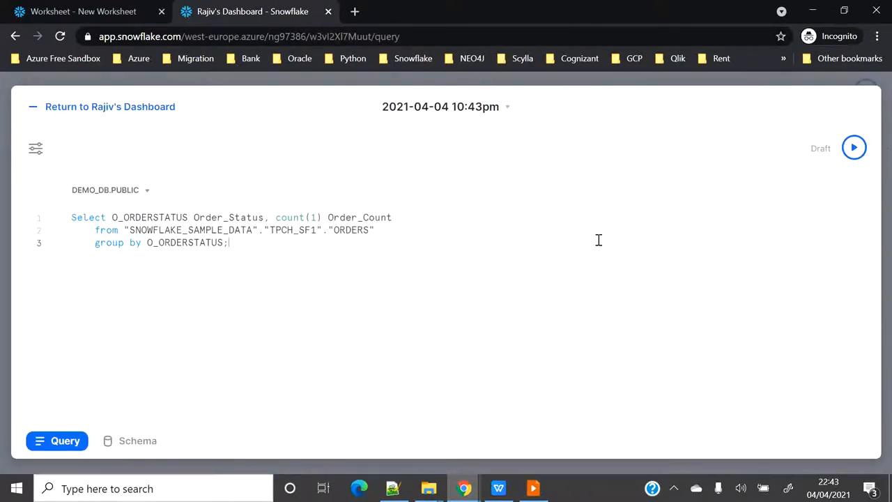
{"action": "left_click", "coordinate": [853, 148]}
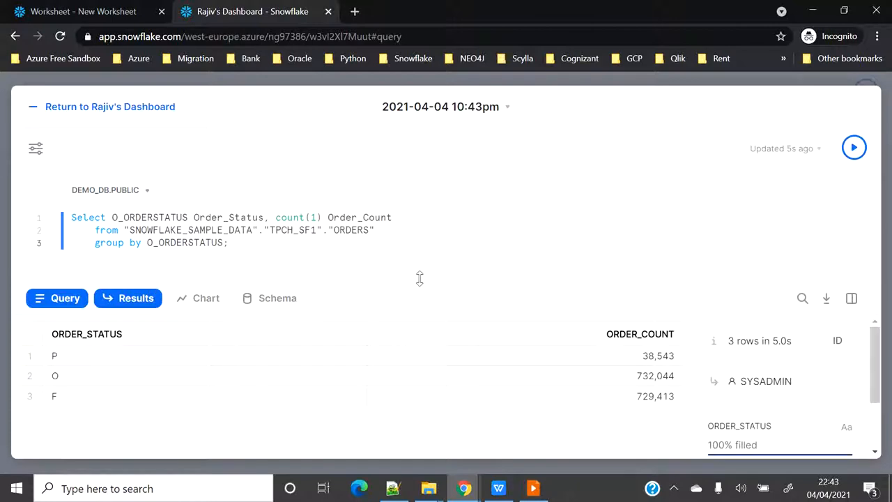
Chart the order counts by status, trying a bar chart and settling on a heatgrid.
{"action": "left_click", "coordinate": [206, 298]}
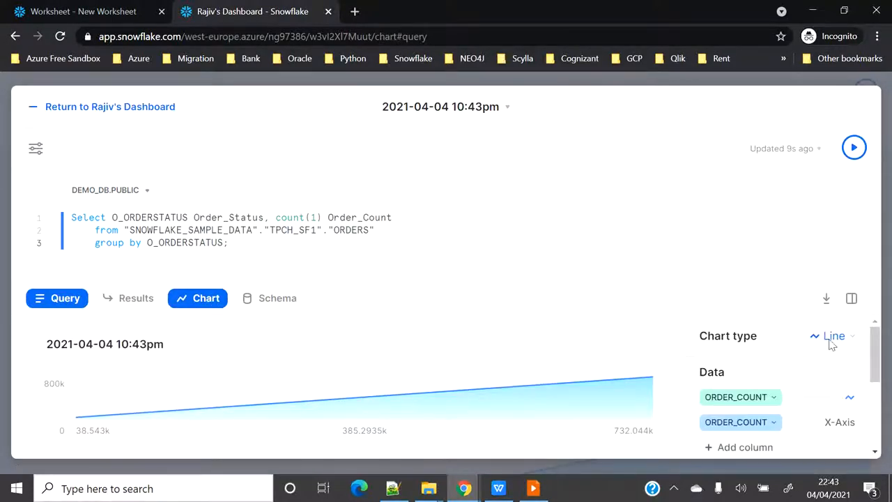
{"action": "left_click", "coordinate": [831, 336]}
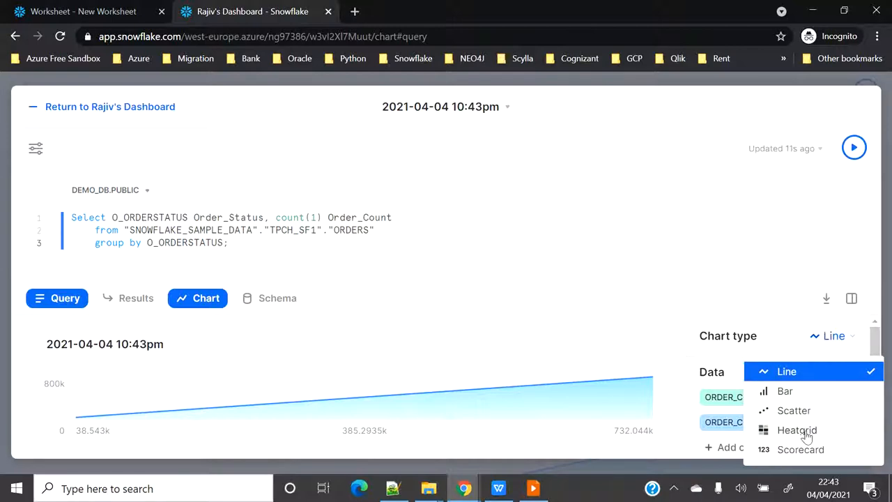
{"action": "left_click", "coordinate": [784, 390]}
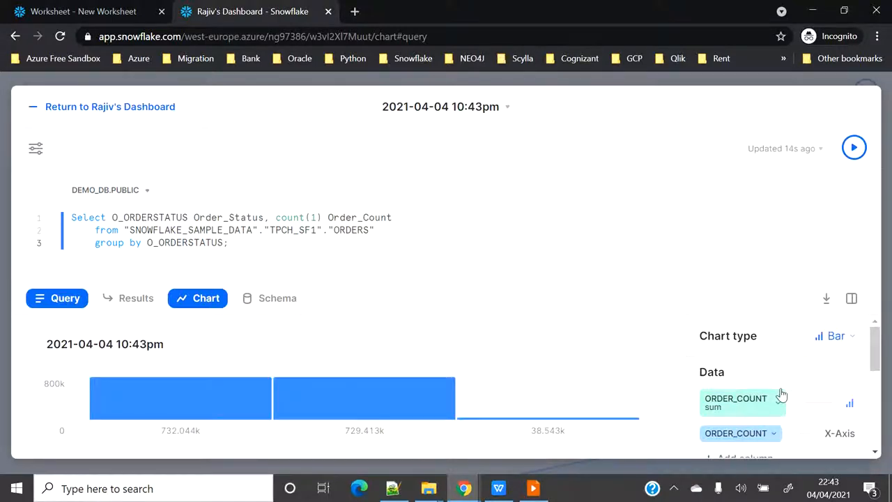
{"action": "mouse_move", "coordinate": [798, 349]}
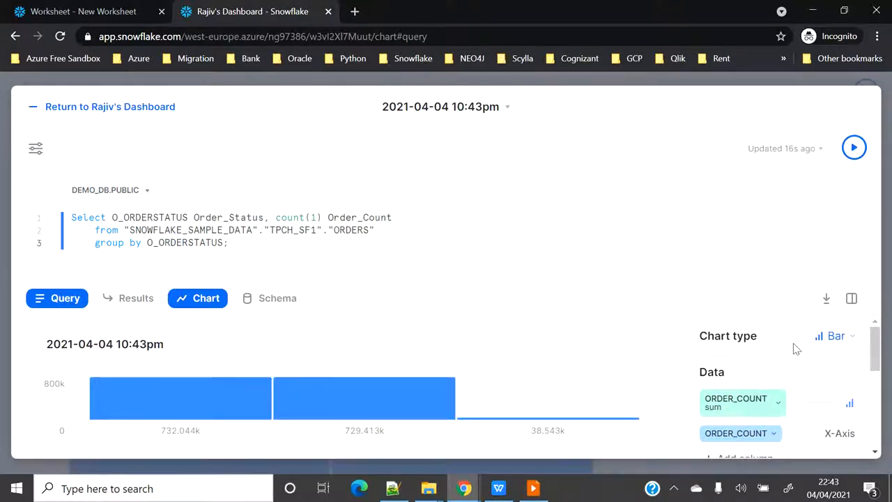
{"action": "left_click", "coordinate": [830, 334]}
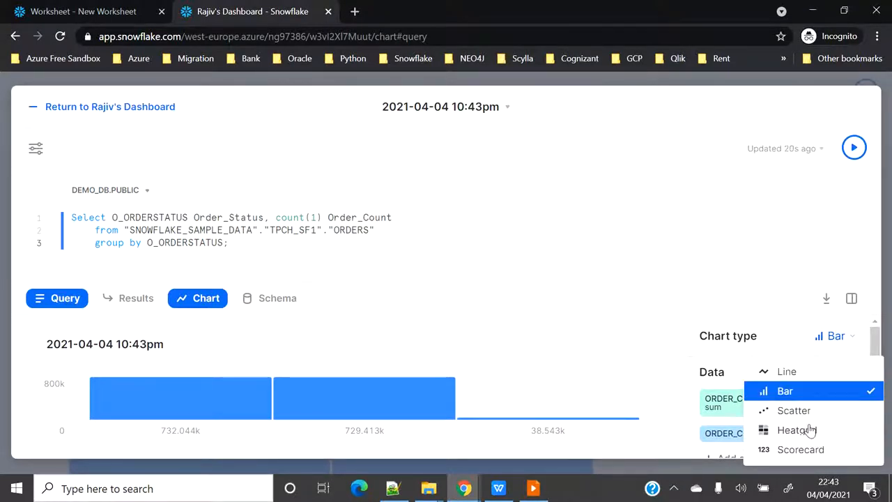
{"action": "left_click", "coordinate": [798, 429]}
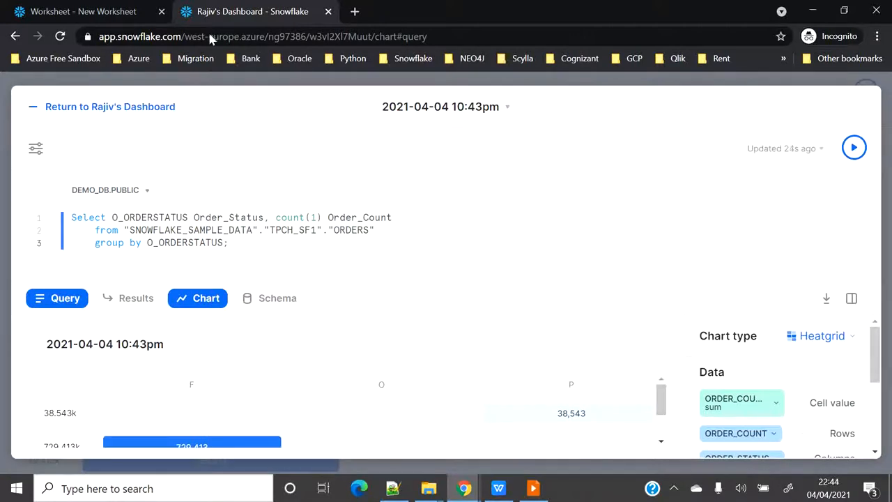
{"action": "mouse_move", "coordinate": [124, 111]}
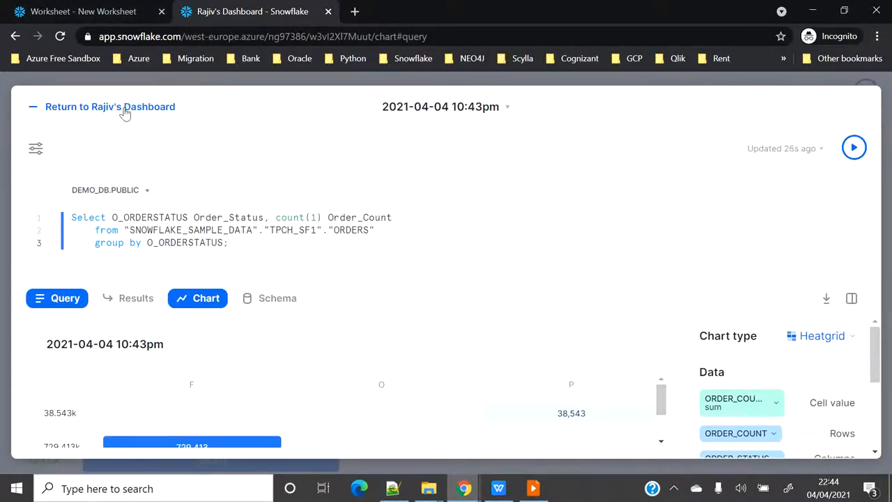
Rename the heatgrid tile to 'Order Status' and return to Rajiv's Dashboard.
{"action": "left_click", "coordinate": [108, 106]}
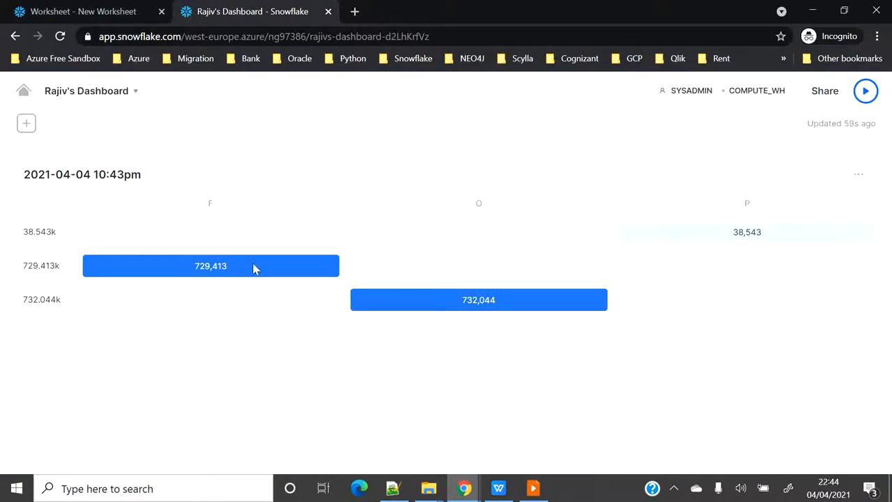
{"action": "mouse_move", "coordinate": [292, 231]}
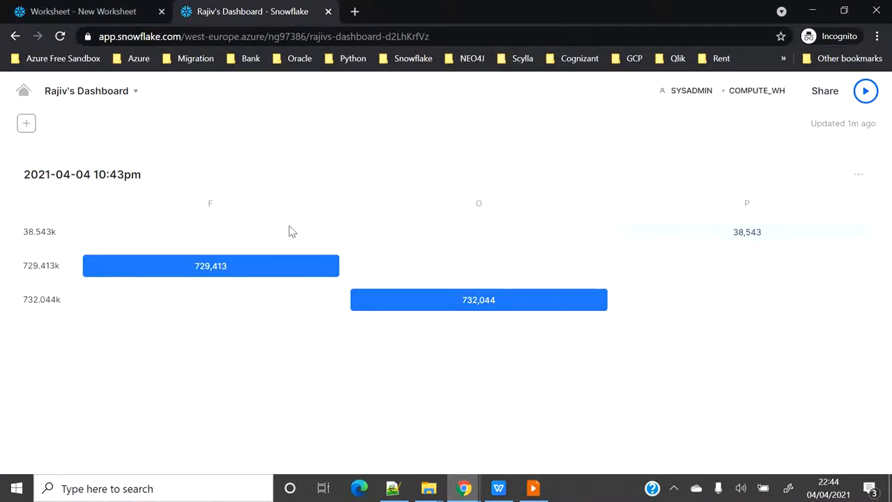
{"action": "mouse_move", "coordinate": [26, 122]}
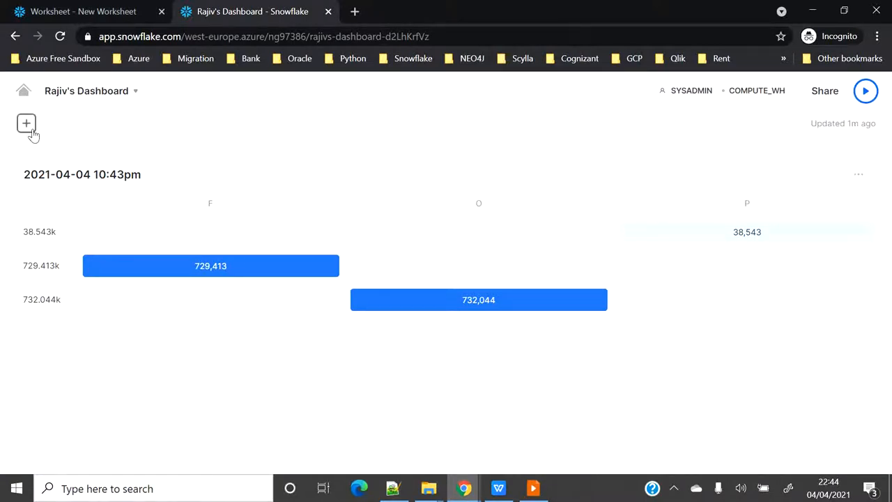
{"action": "left_click", "coordinate": [859, 173]}
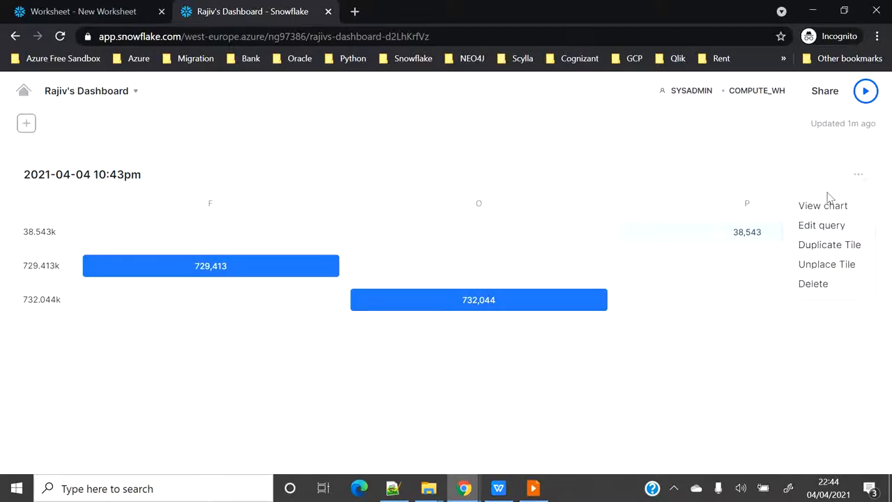
{"action": "left_click", "coordinate": [821, 225]}
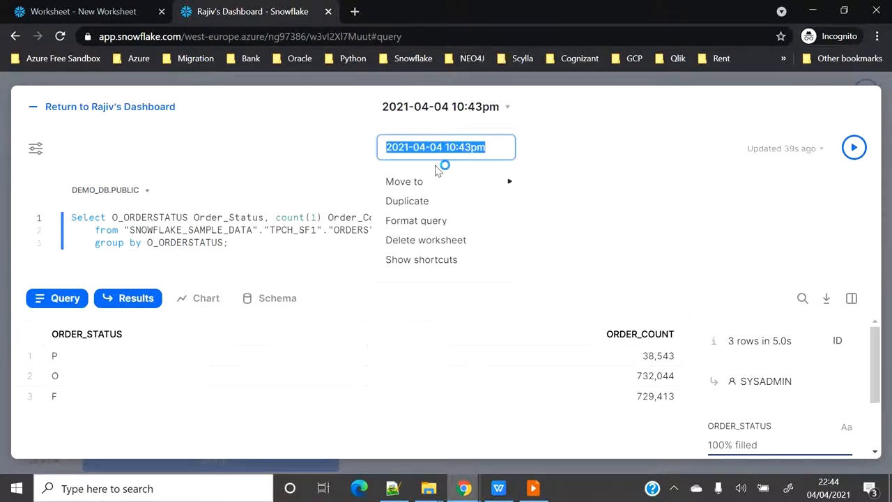
{"action": "type", "text": "Order Status"}
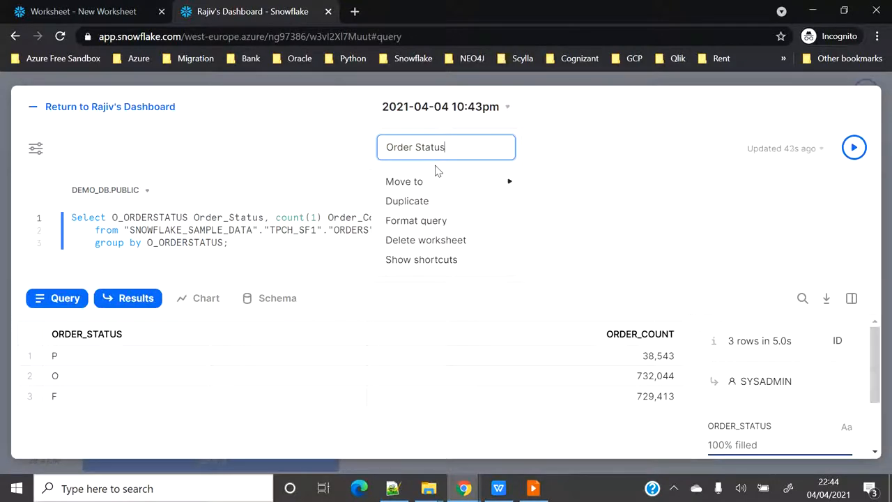
{"action": "mouse_move", "coordinate": [404, 181]}
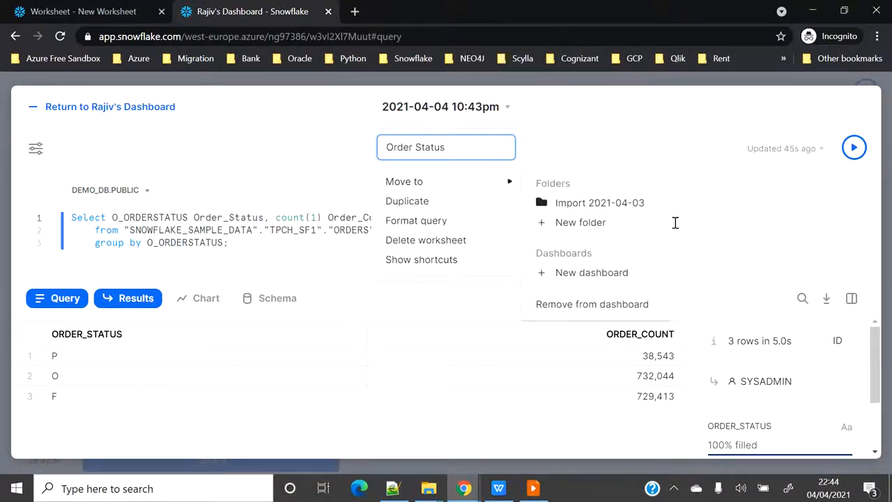
{"action": "left_click", "coordinate": [109, 106]}
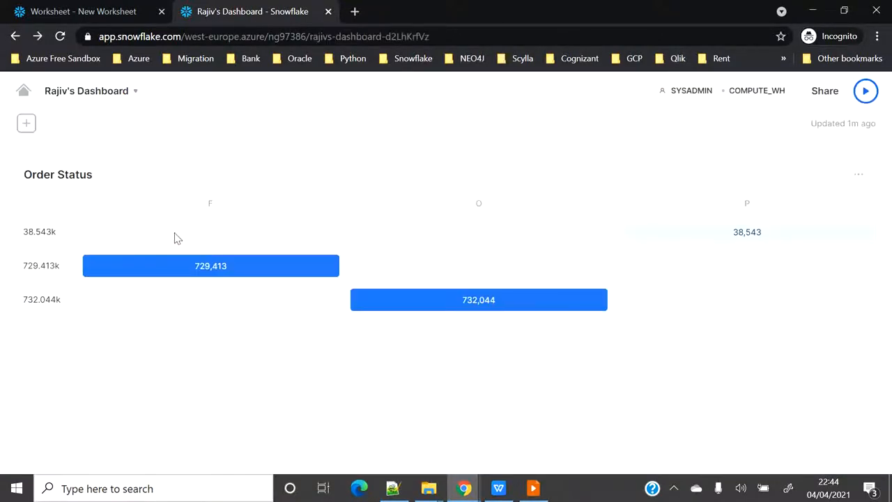
{"action": "mouse_move", "coordinate": [46, 183]}
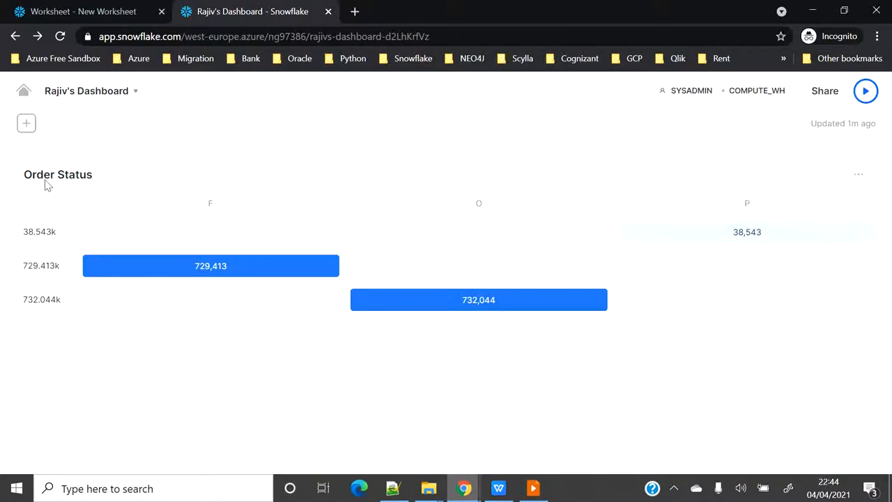
{"action": "mouse_move", "coordinate": [57, 180]}
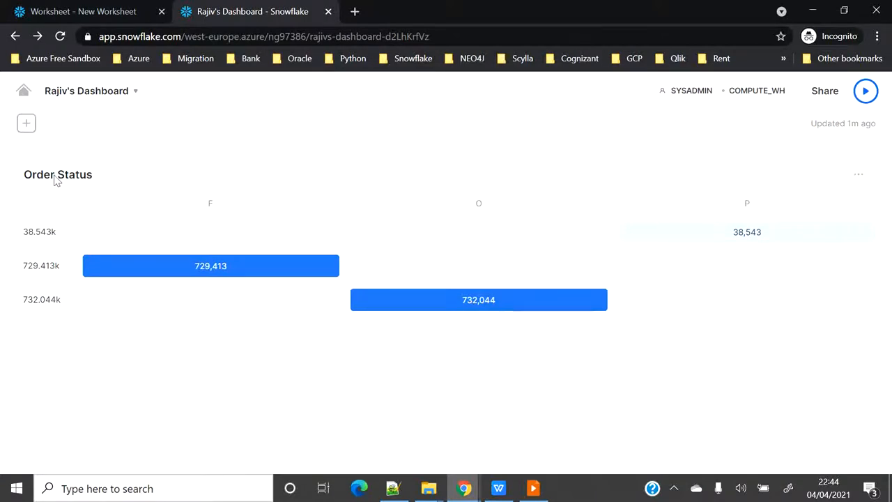
{"action": "mouse_move", "coordinate": [44, 183]}
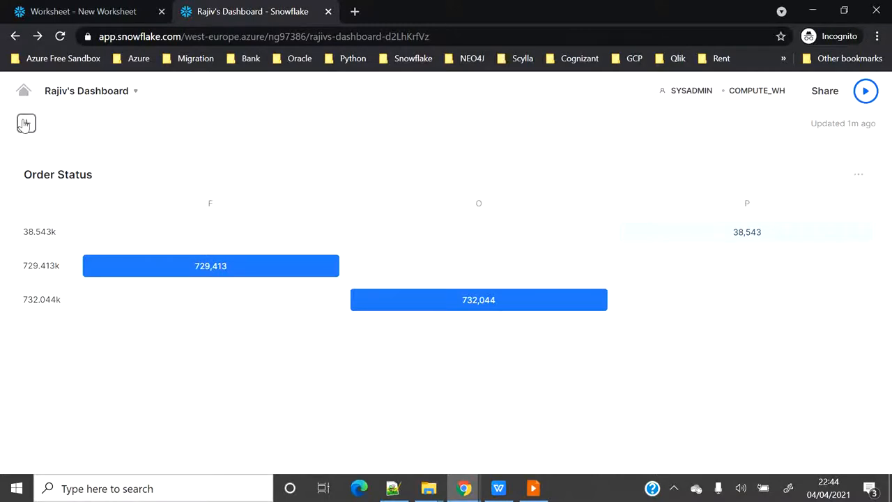
Start a new tile from a worksheet and run a count(1) query over the orders.
{"action": "left_click", "coordinate": [26, 123]}
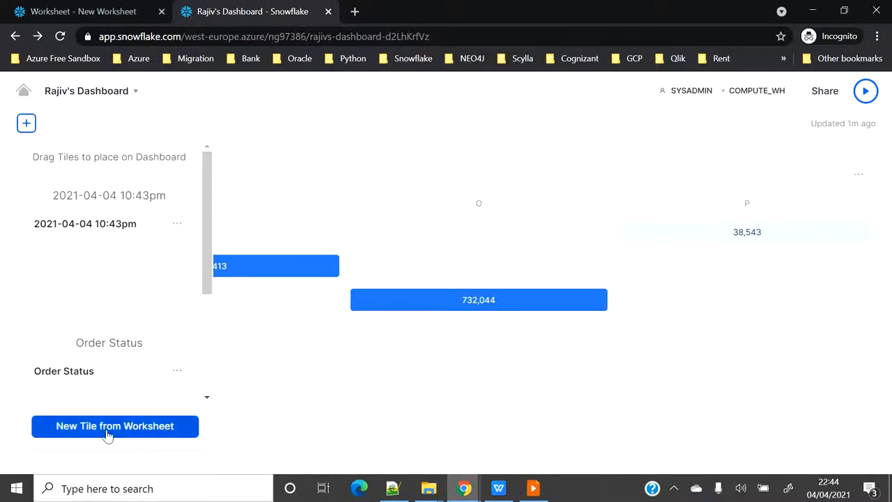
{"action": "left_click", "coordinate": [115, 427]}
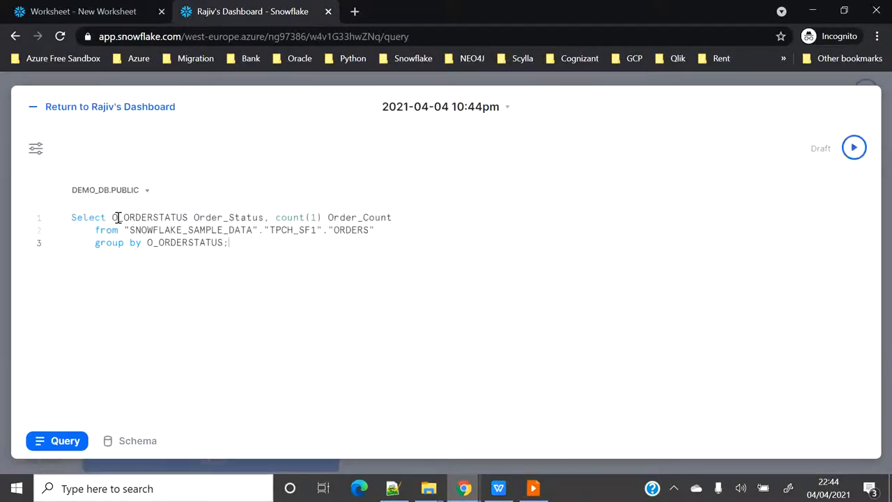
{"action": "left_click_drag", "start_coordinate": [111, 218], "coordinate": [401, 218]}
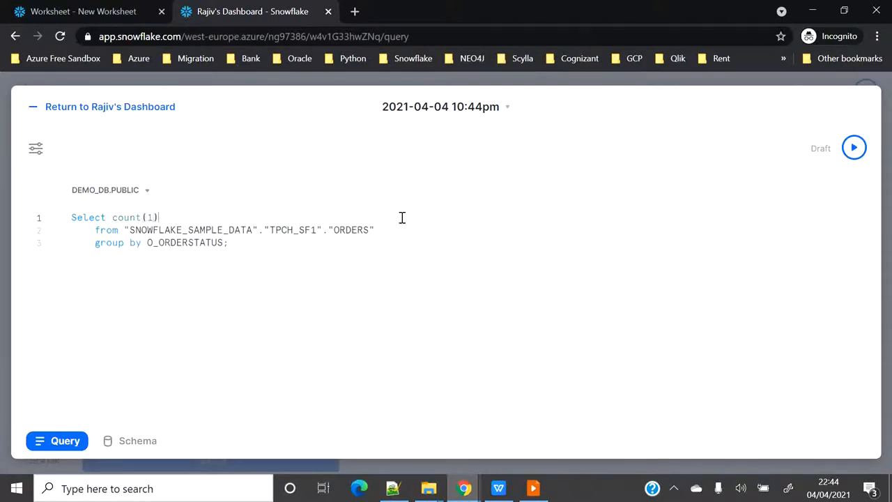
{"action": "left_click", "coordinate": [231, 242]}
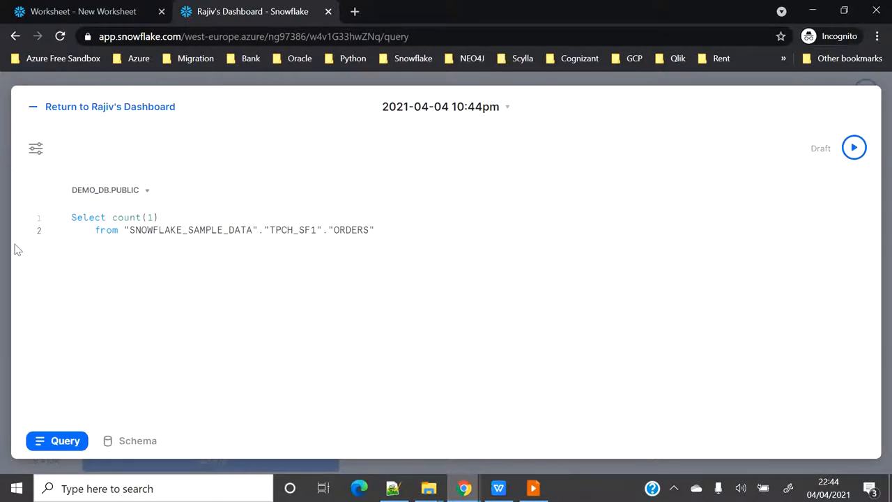
{"action": "type", "text": ";"}
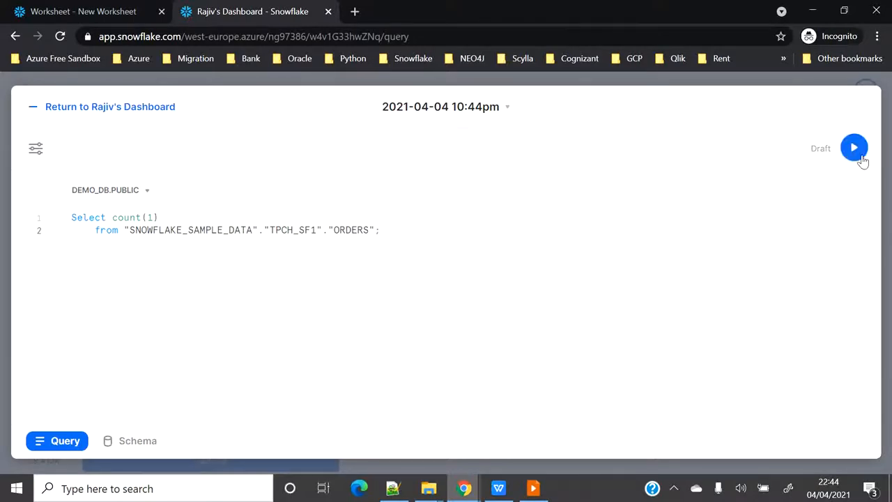
{"action": "left_click", "coordinate": [853, 148]}
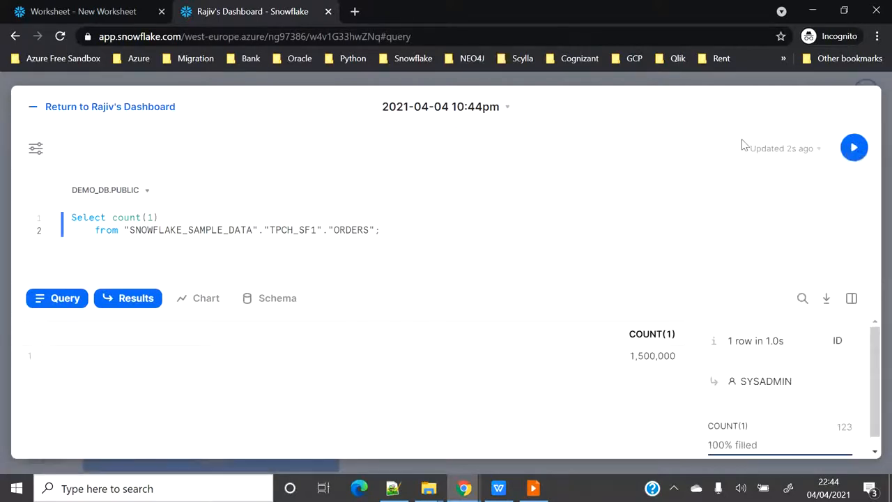
Show the 1,500,000 count as a scorecard named 'Order Total' and return to the dashboard.
{"action": "left_click", "coordinate": [197, 298]}
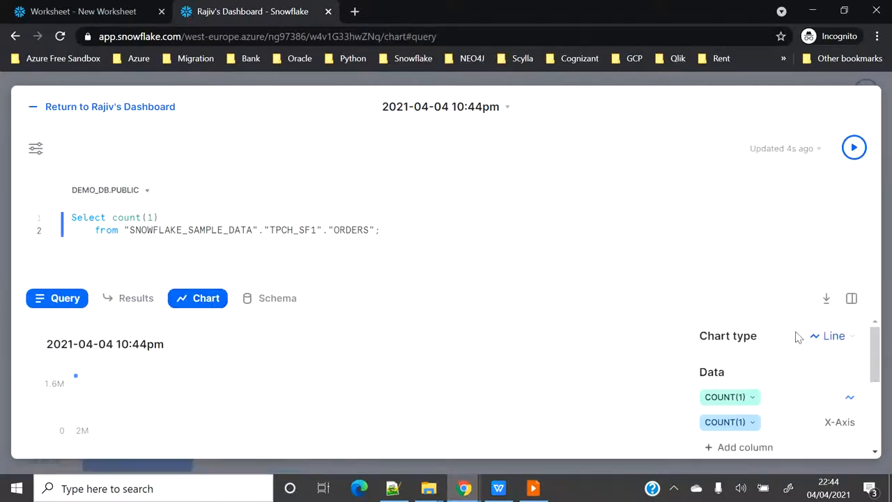
{"action": "left_click", "coordinate": [828, 336]}
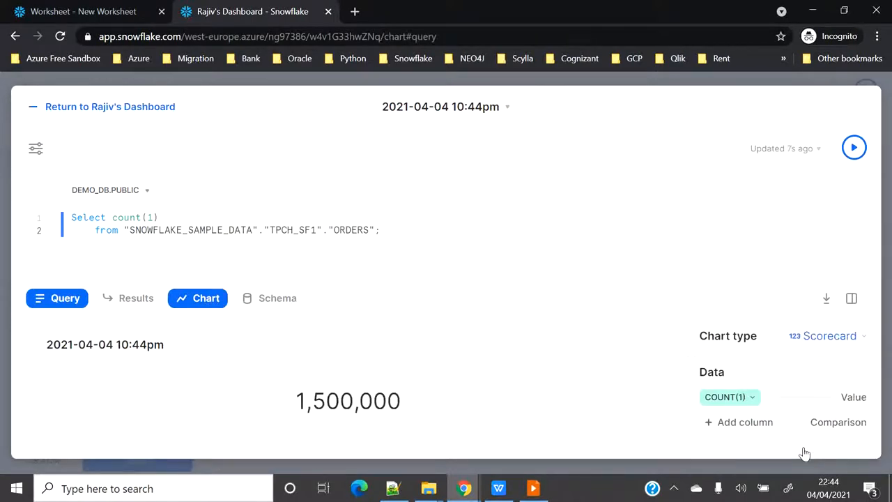
{"action": "mouse_move", "coordinate": [447, 113]}
{"action": "type", "text": "O"}
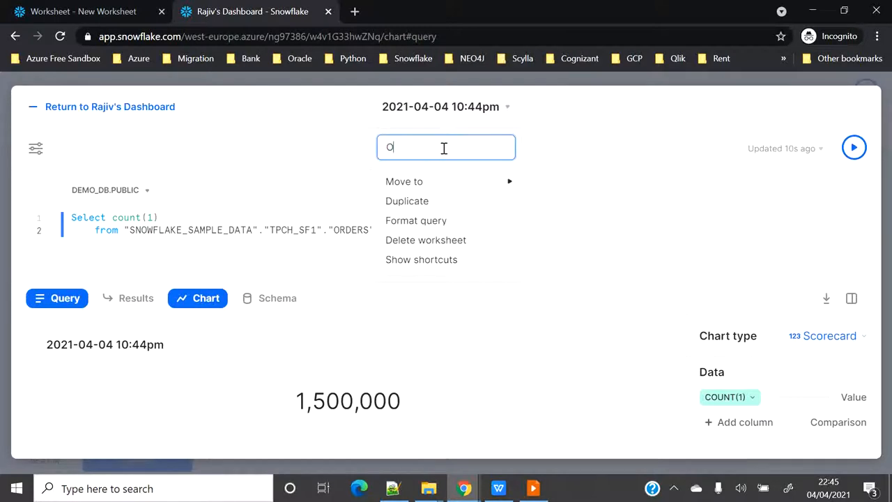
{"action": "type", "text": "rder"}
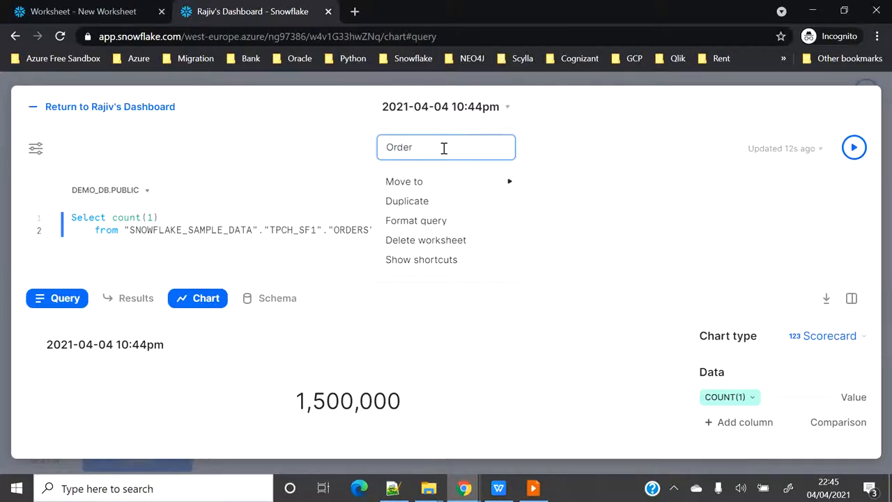
{"action": "type", "text": "Total"}
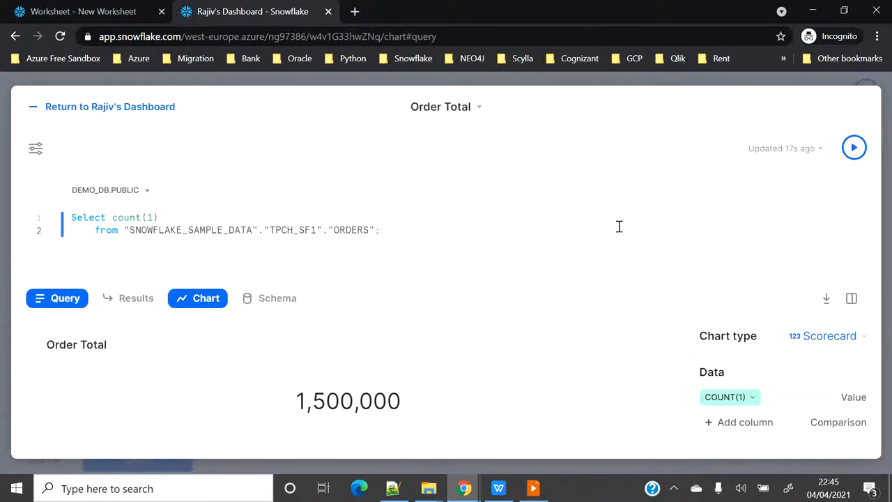
{"action": "left_click", "coordinate": [108, 106]}
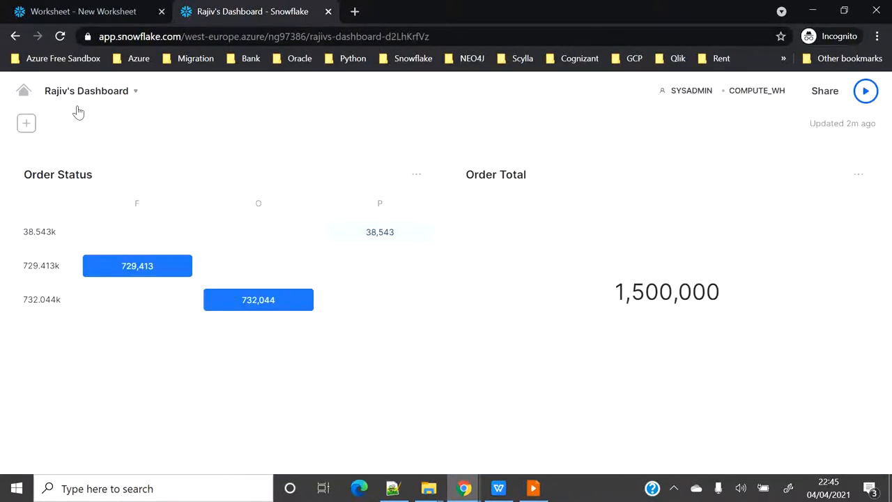
Start another new tile worksheet and run a select-all query on the ORDERS table.
{"action": "left_click", "coordinate": [25, 123]}
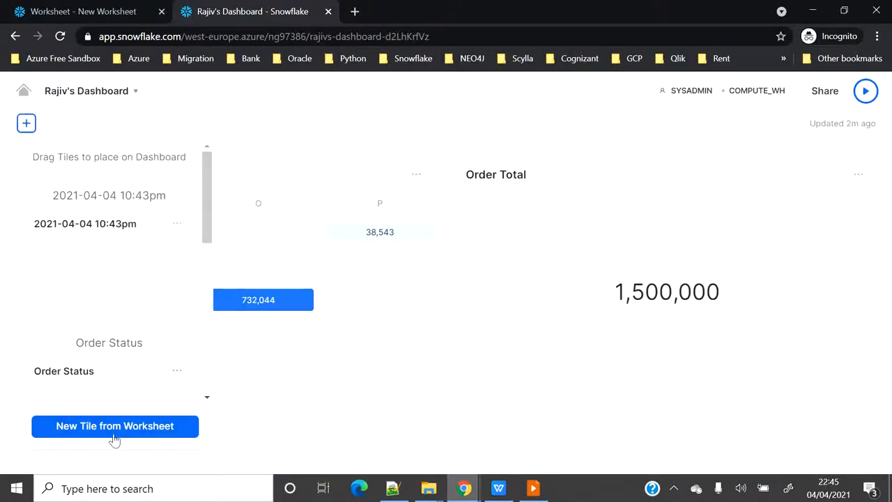
{"action": "left_click", "coordinate": [114, 427]}
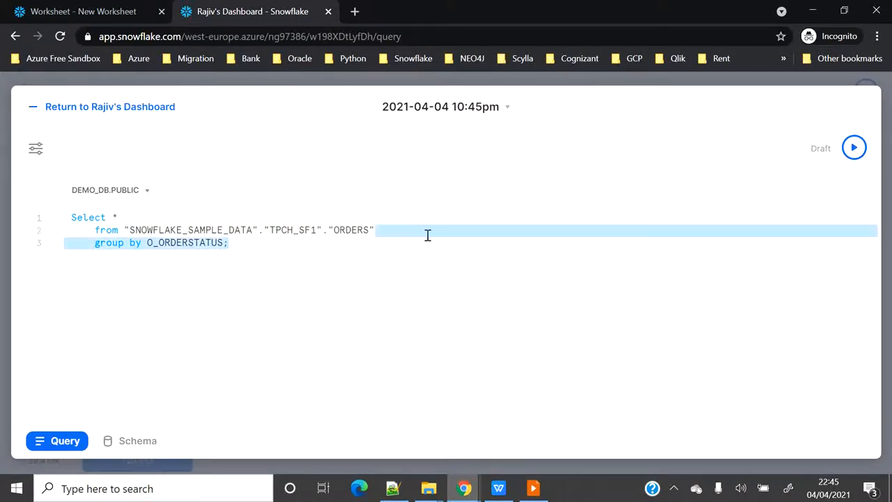
{"action": "key", "text": "Delete"}
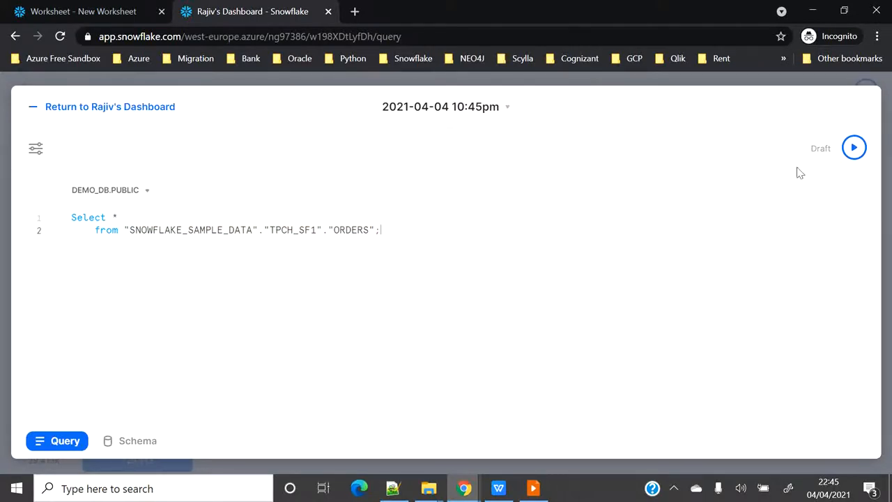
{"action": "left_click", "coordinate": [854, 148]}
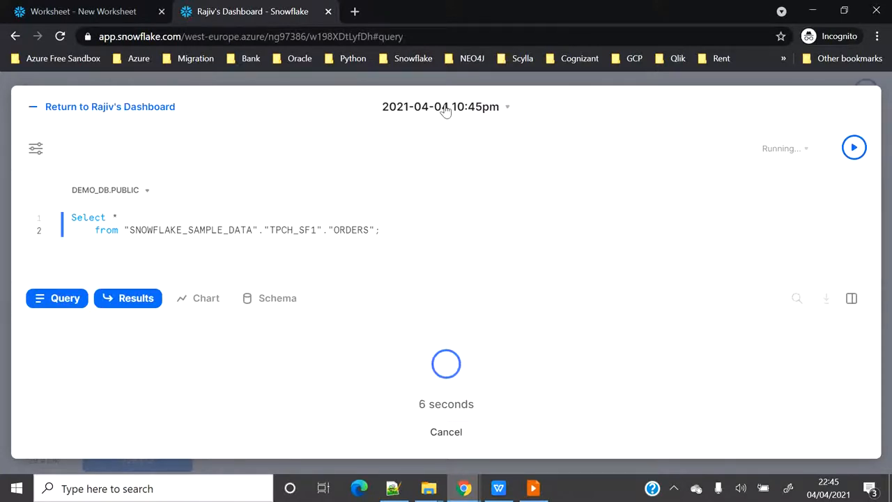
Rename the worksheet to 'Order Data' and limit the query to 100 rows.
{"action": "left_click", "coordinate": [508, 106]}
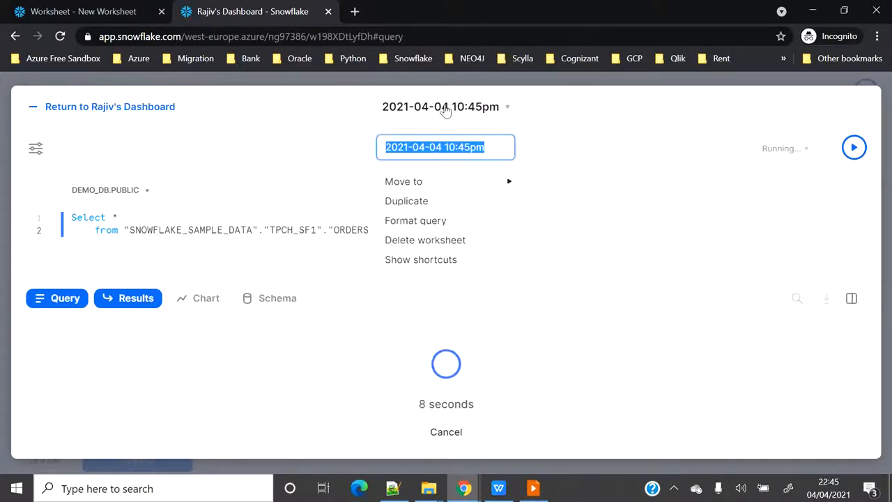
{"action": "type", "text": "Order Data"}
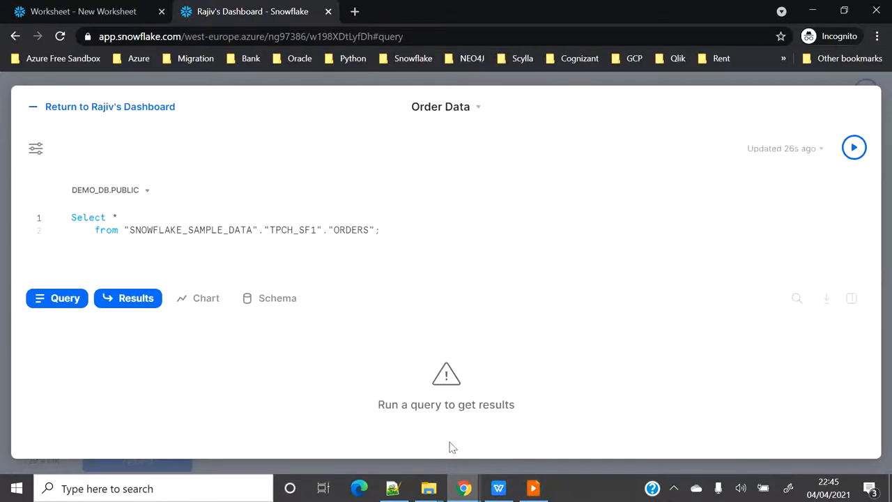
{"action": "type", "text": "l"}
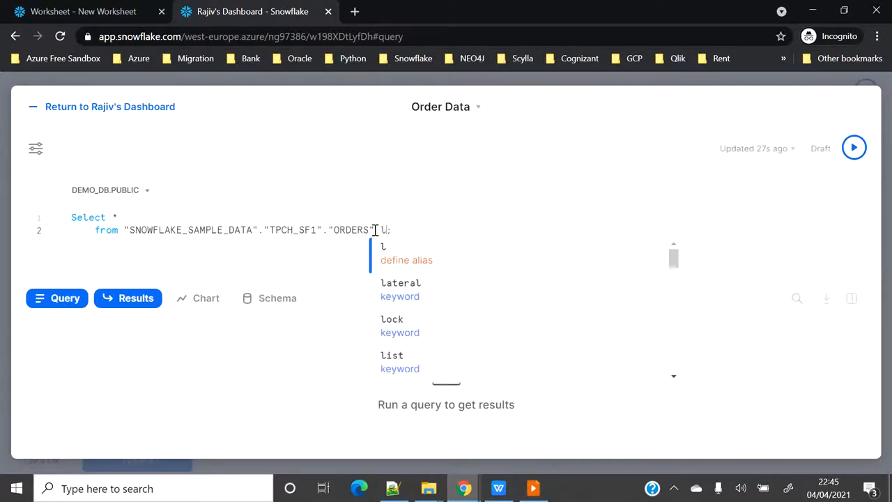
{"action": "type", "text": "limit 100"}
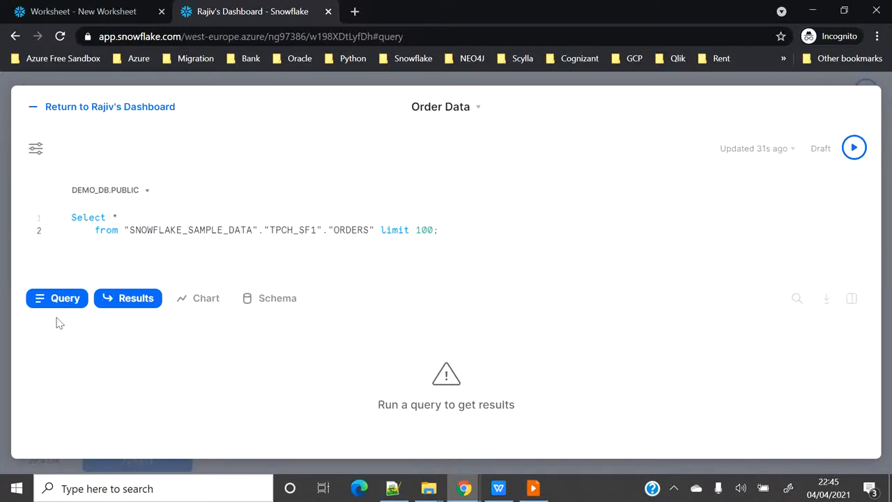
{"action": "left_click", "coordinate": [853, 148]}
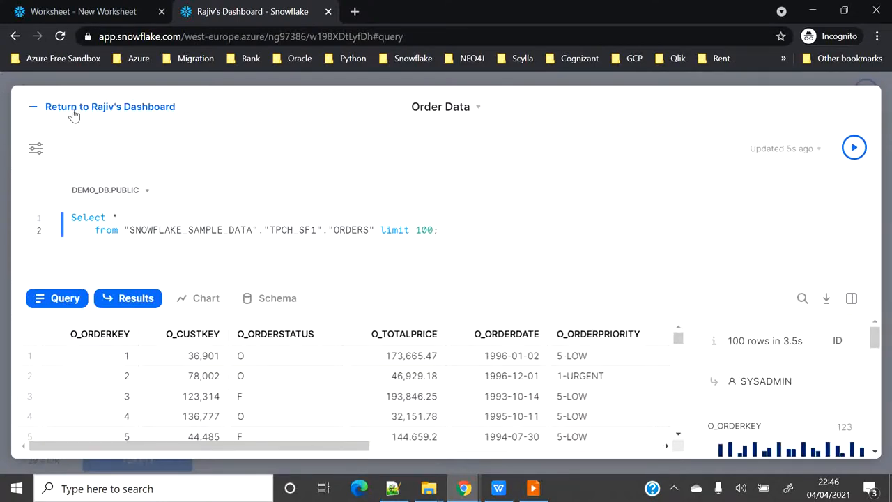
View Rajiv's Dashboard with all three tiles, then switch to the DEMO slide.
{"action": "left_click", "coordinate": [109, 106]}
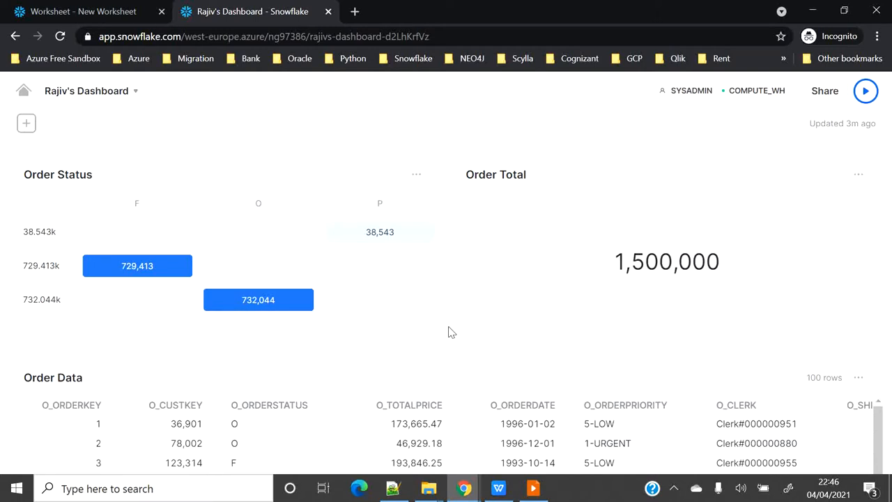
{"action": "mouse_move", "coordinate": [452, 327]}
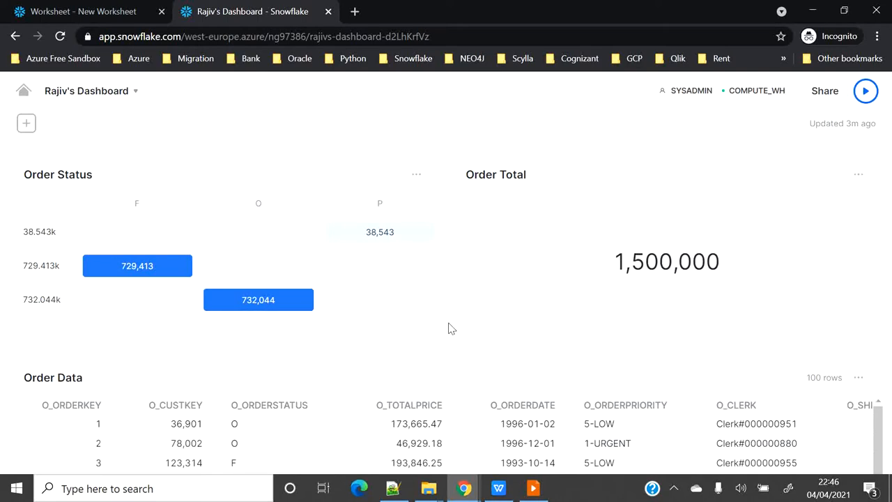
{"action": "left_click", "coordinate": [533, 487]}
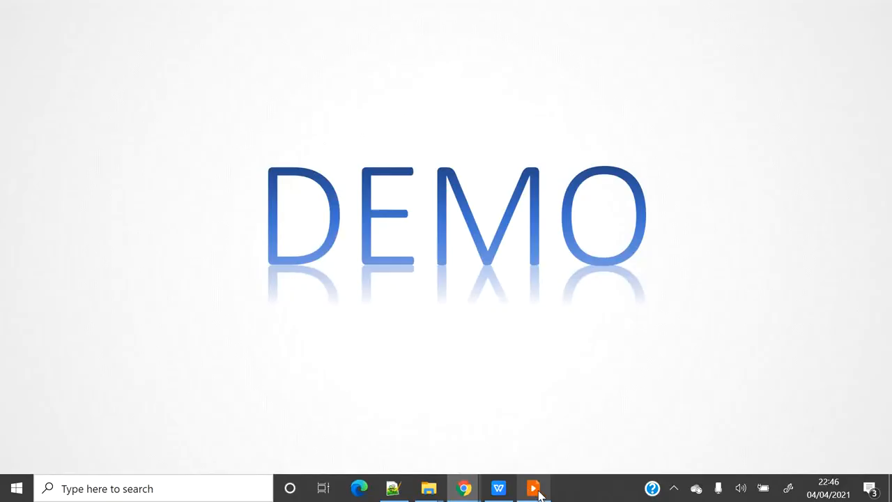